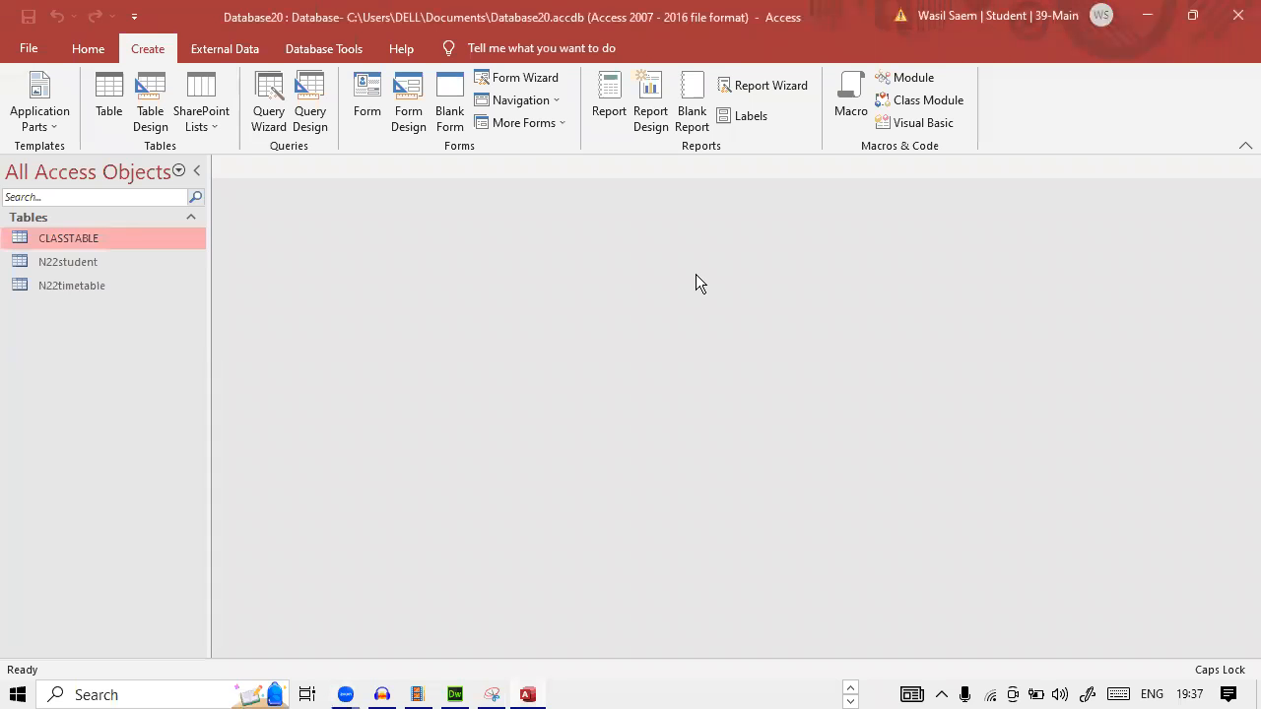
pyautogui.moveTo(687, 299)
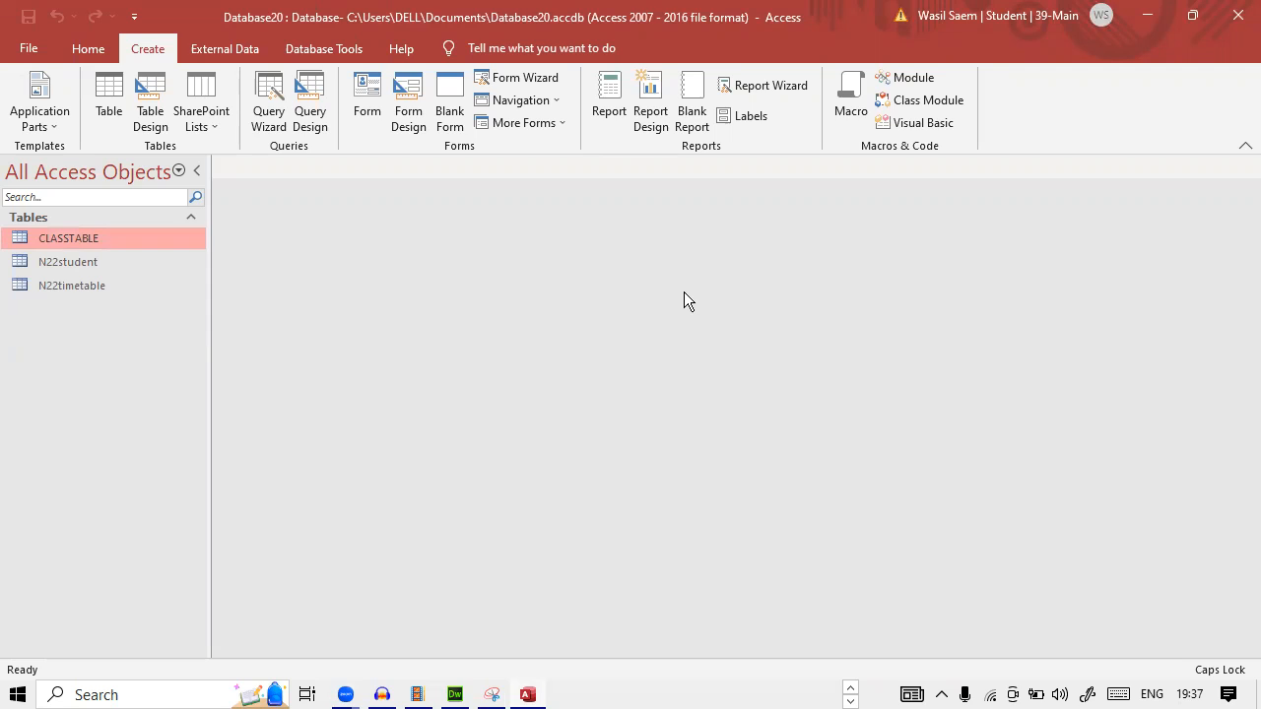
pyautogui.moveTo(681, 260)
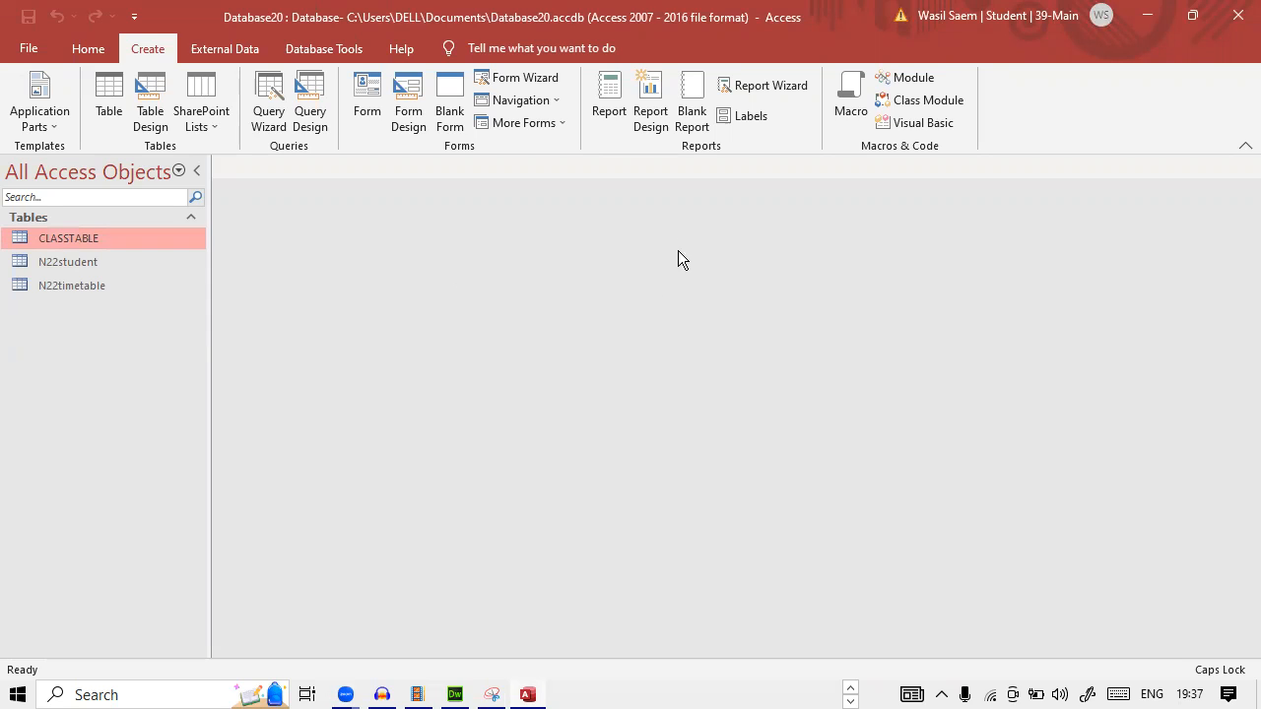
pyautogui.moveTo(959, 287)
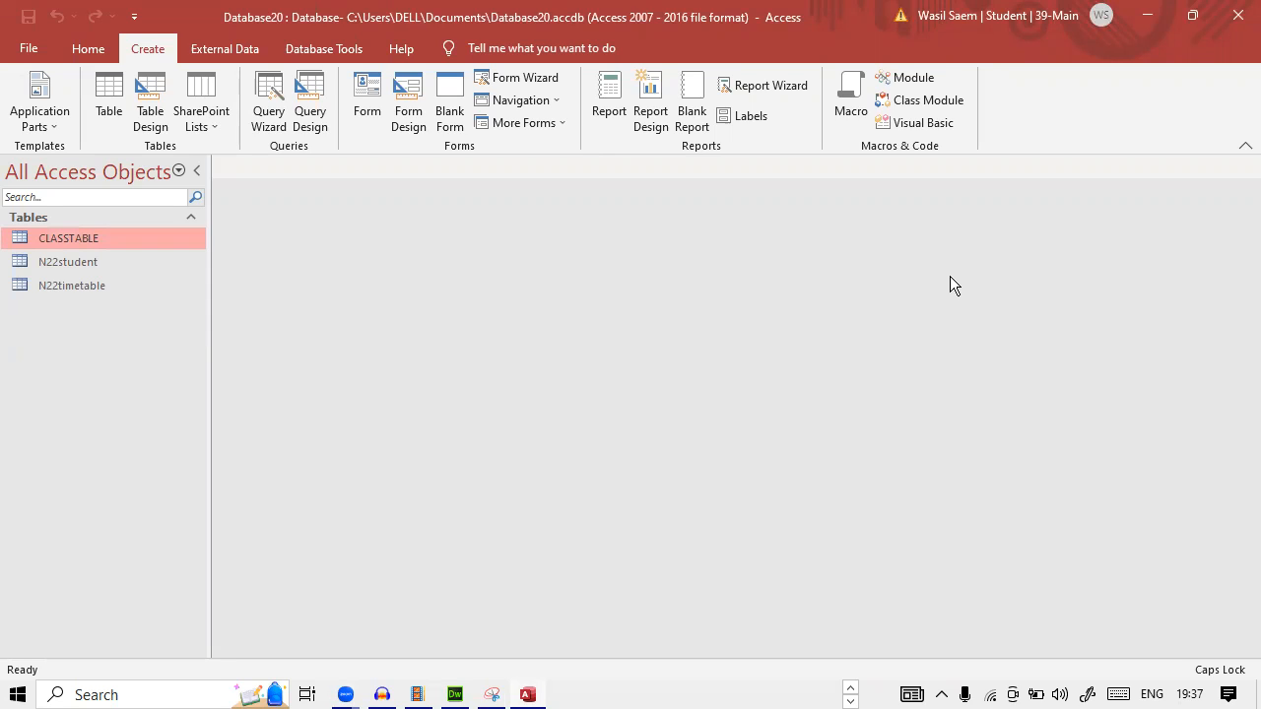
pyautogui.moveTo(366, 279)
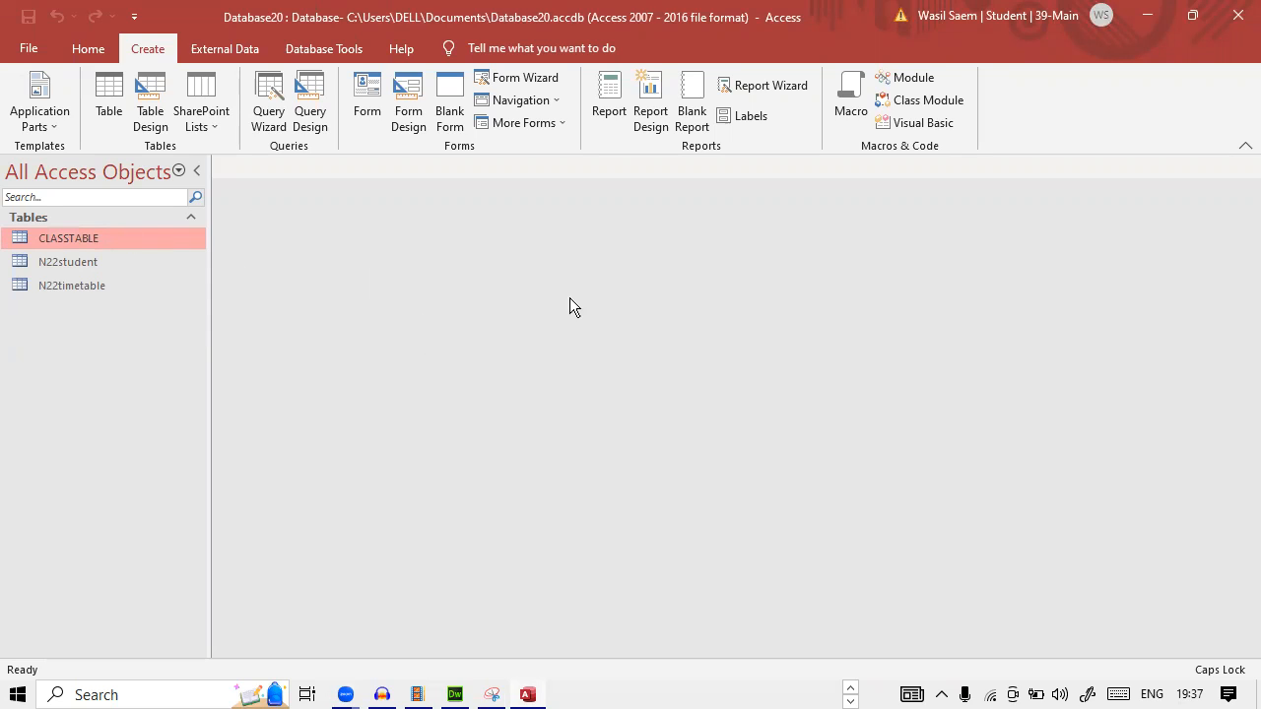
pyautogui.moveTo(721, 158)
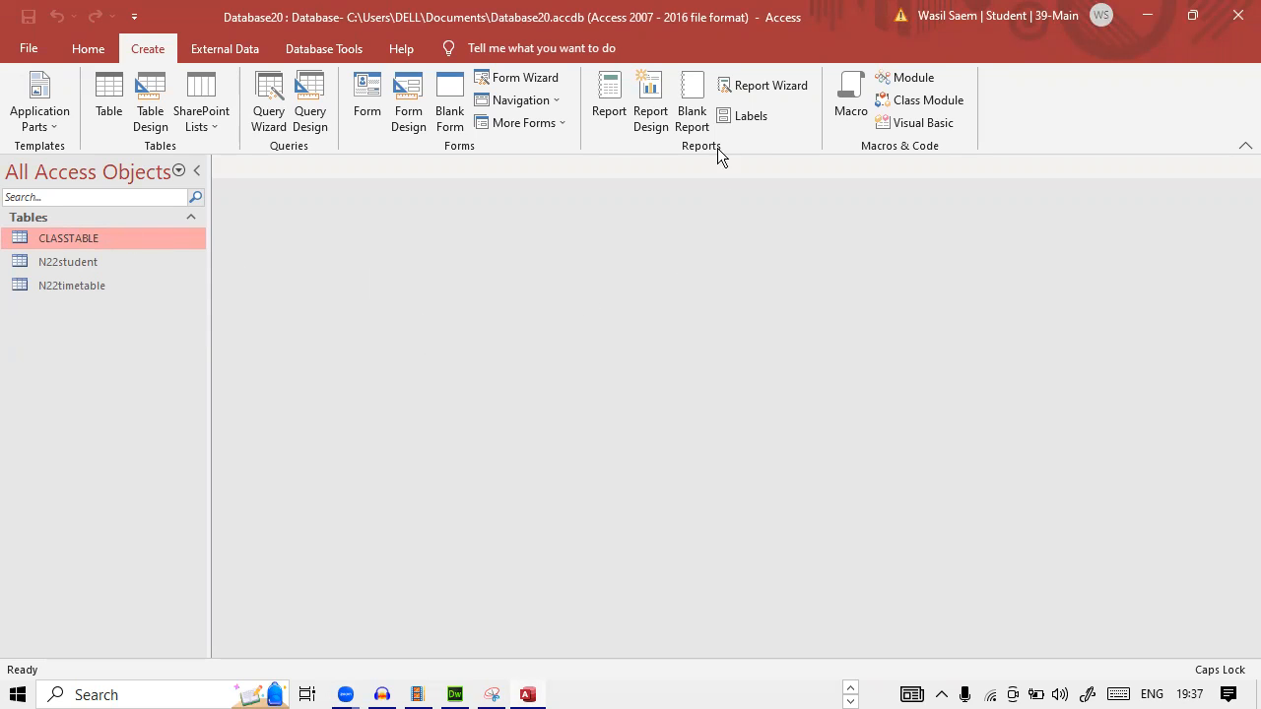
pyautogui.moveTo(107, 287)
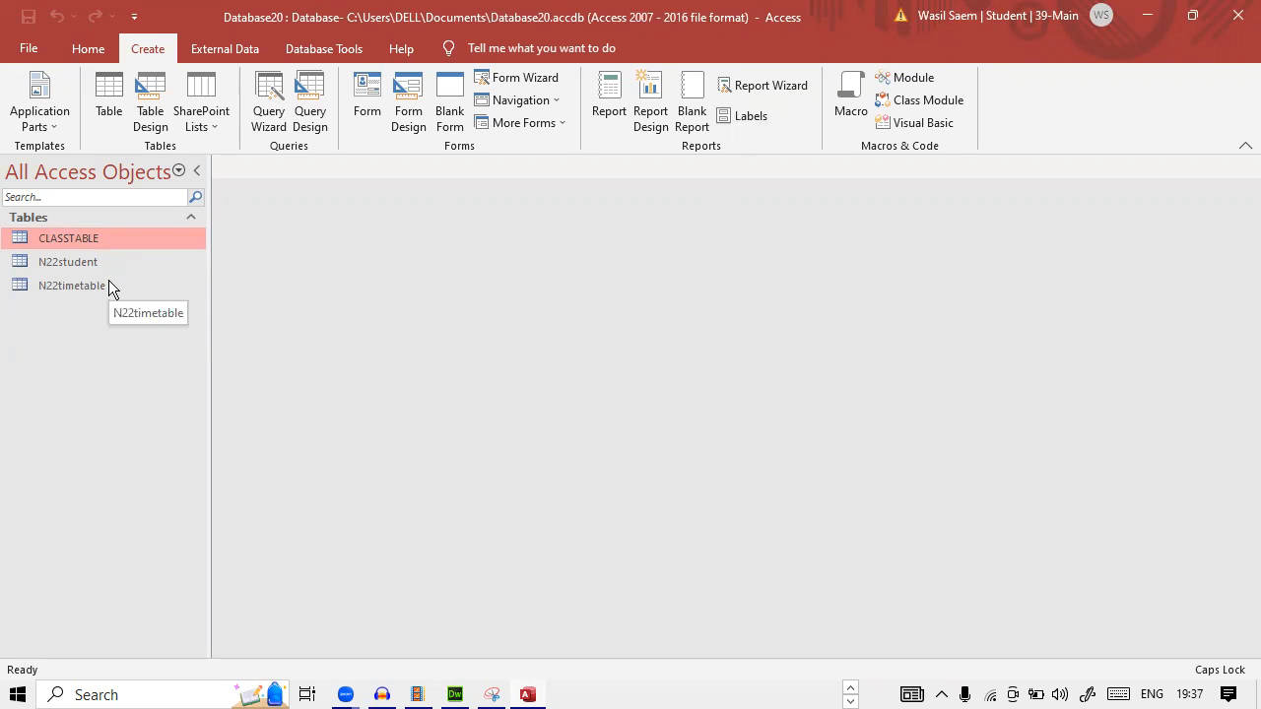
# Step: Review the N22student table's records and close it again
pyautogui.click(71, 284)
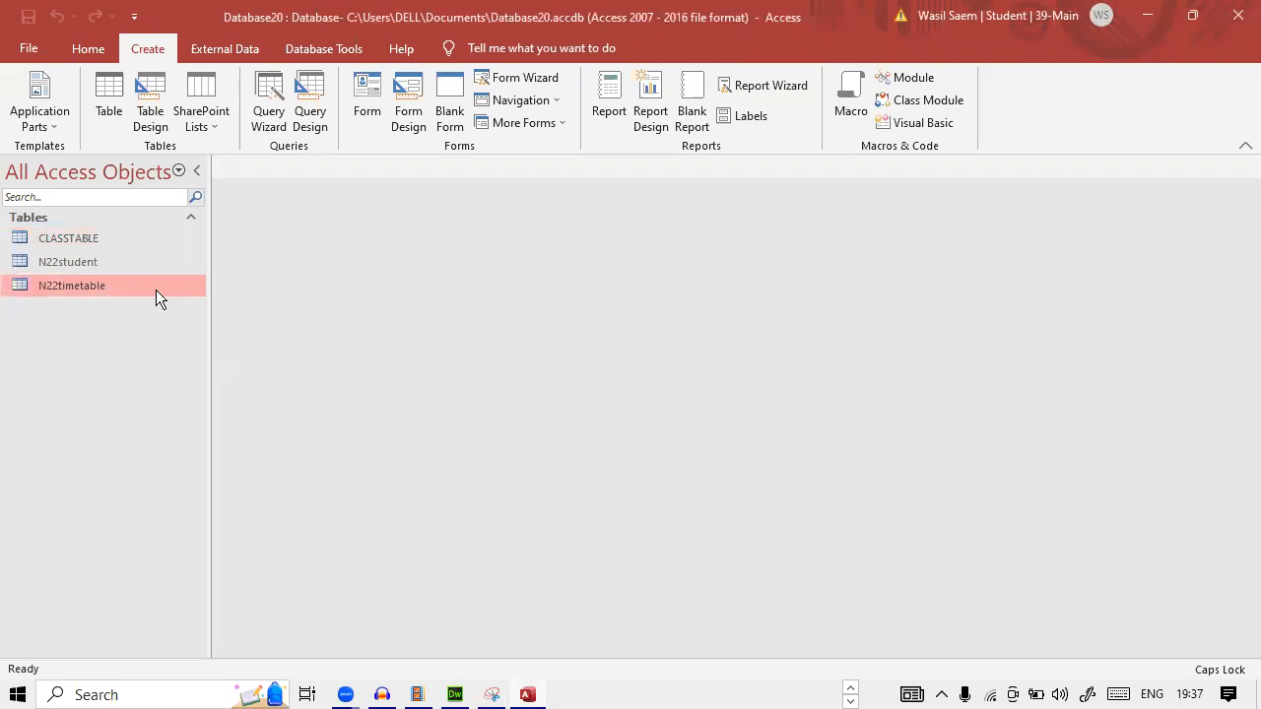
pyautogui.doubleClick(67, 260)
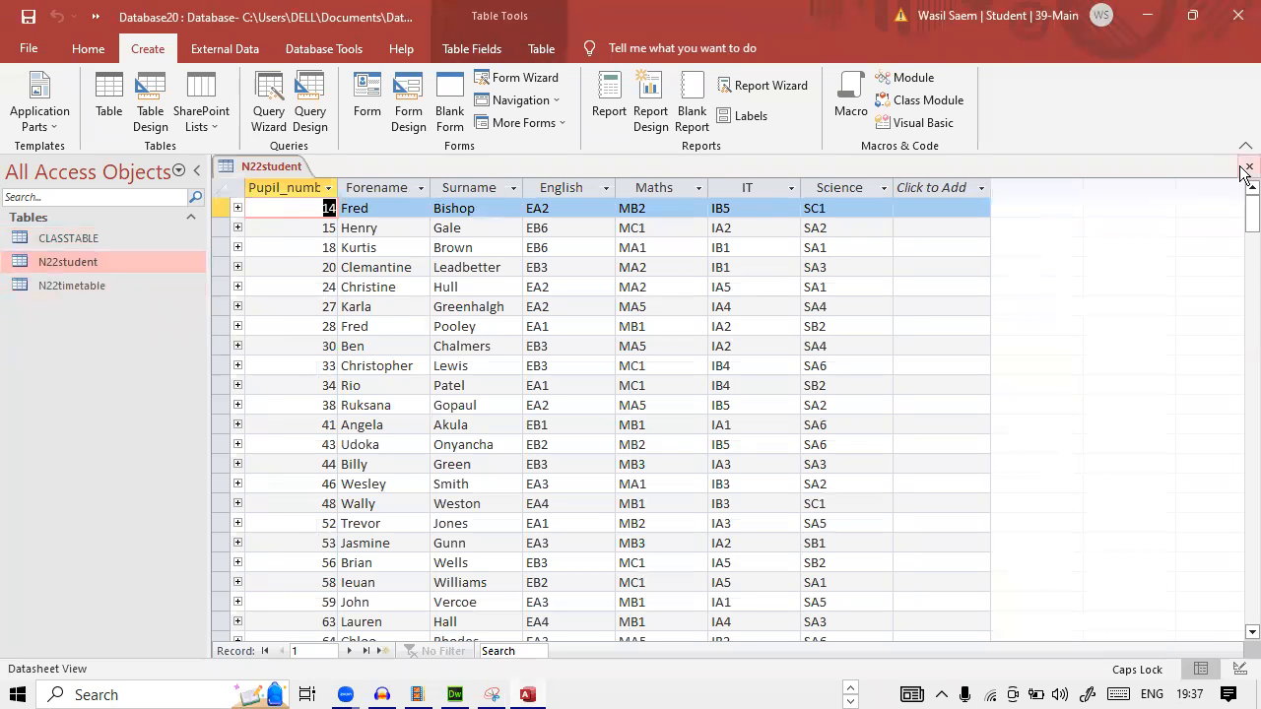
pyautogui.click(309, 98)
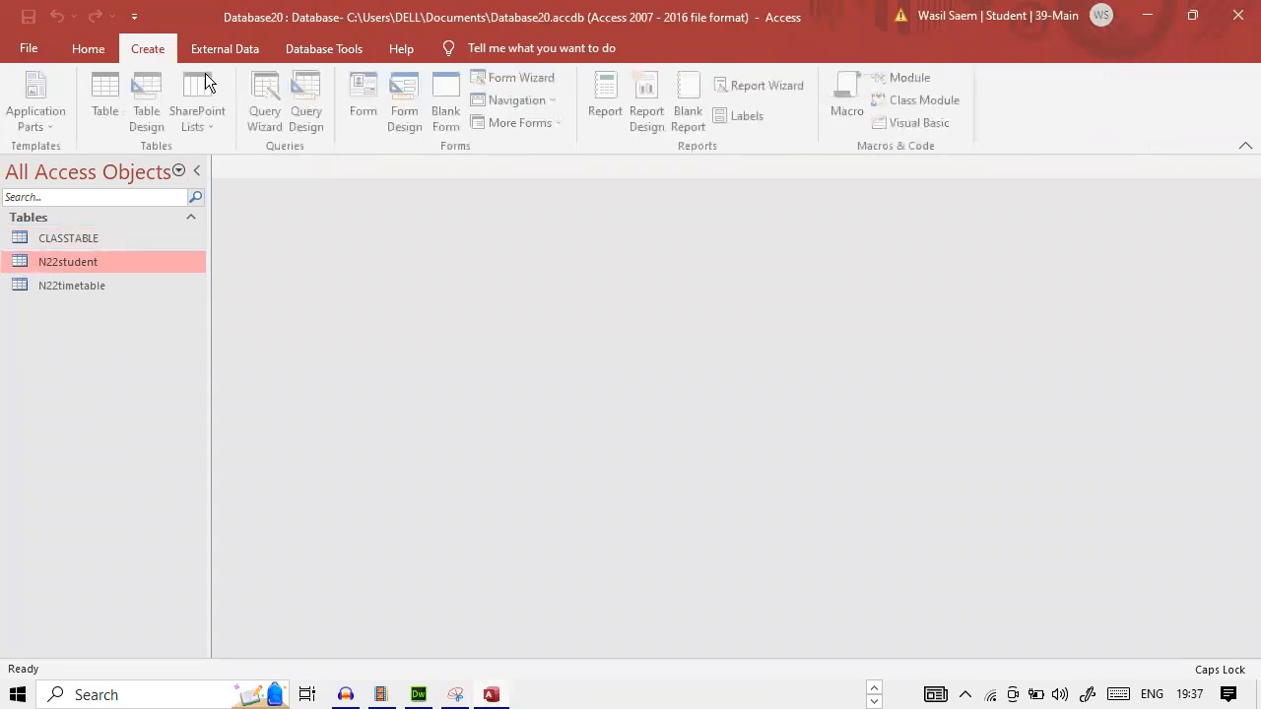
# Step: Start a new query in design view on N22student with all pupil fields
pyautogui.click(305, 99)
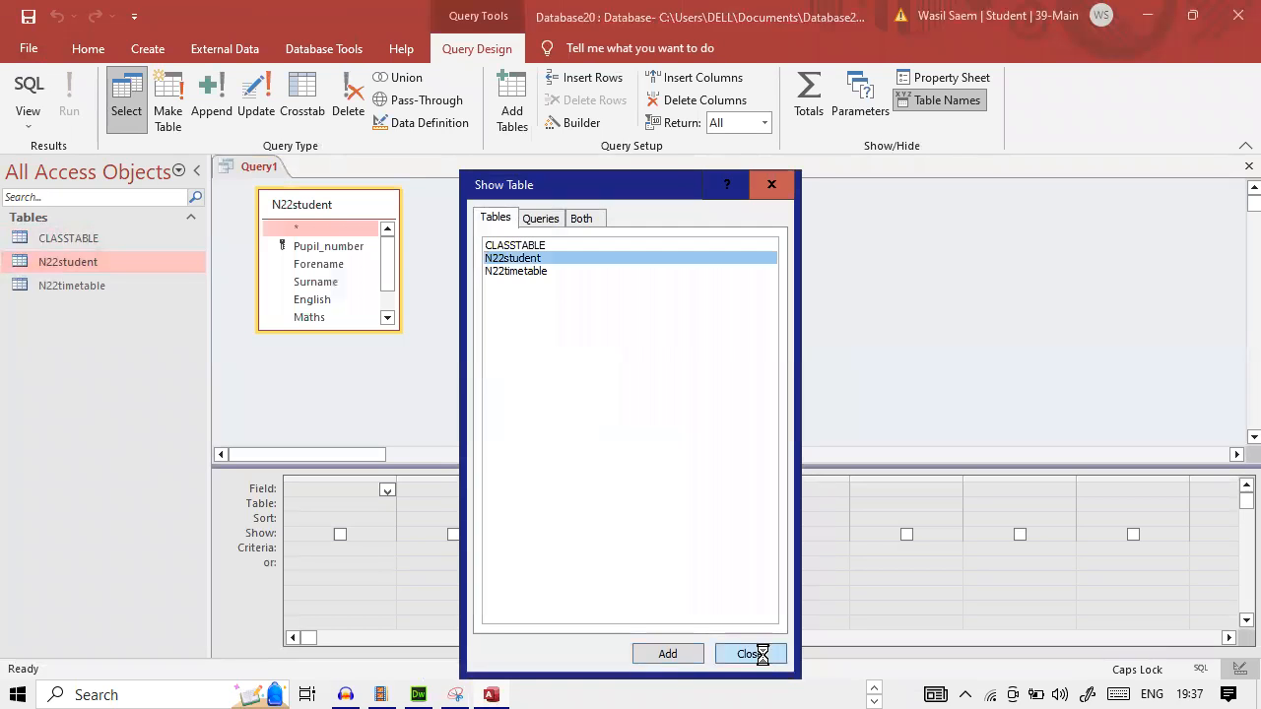
pyautogui.click(748, 654)
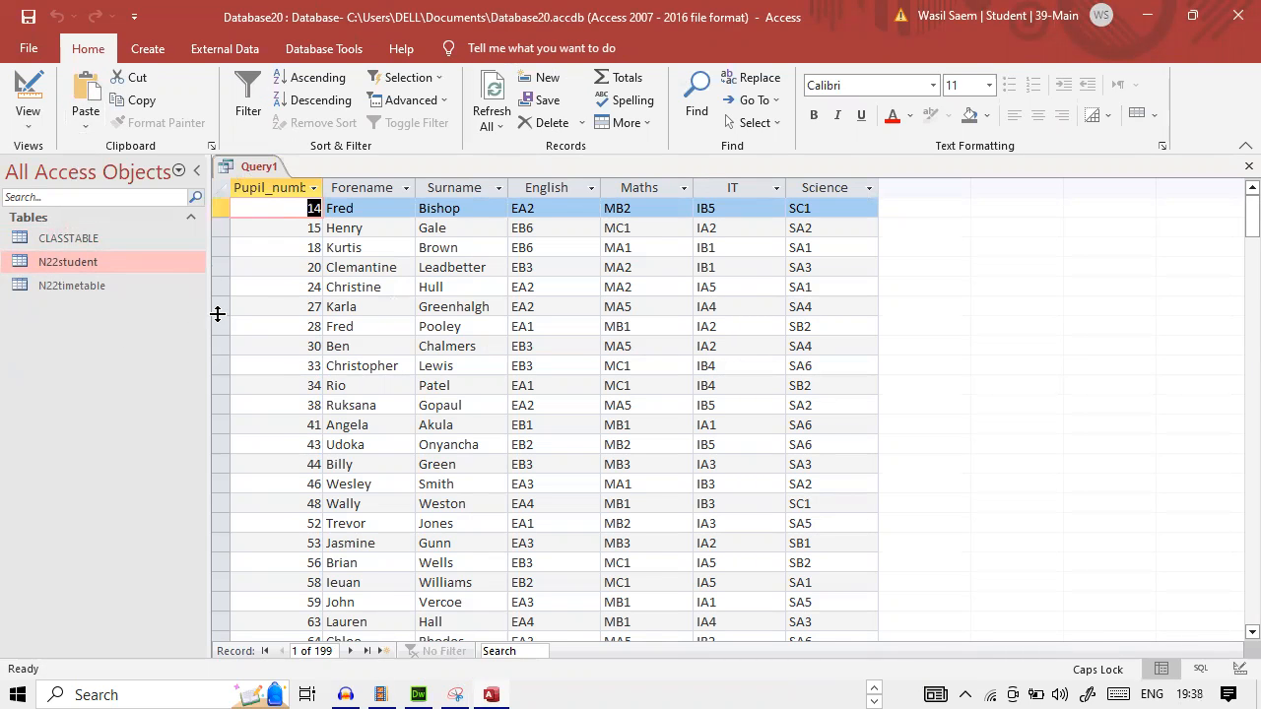
pyautogui.moveTo(429, 343)
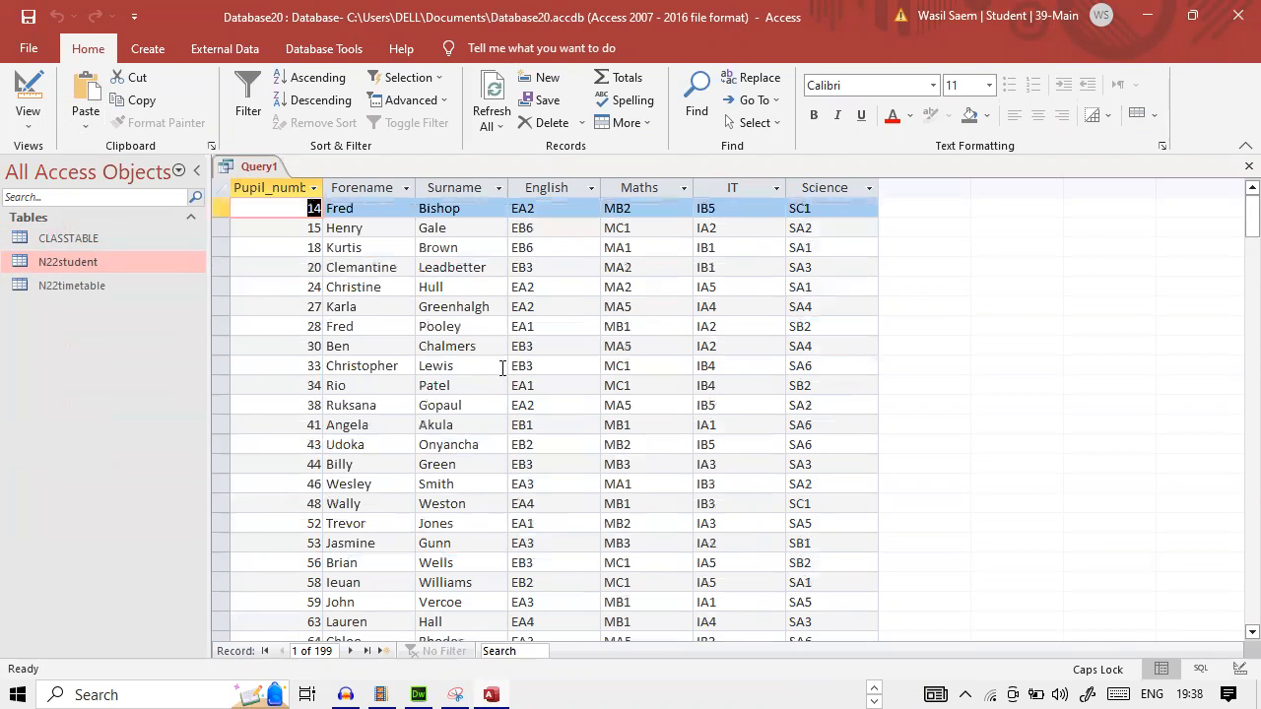
pyautogui.click(522, 327)
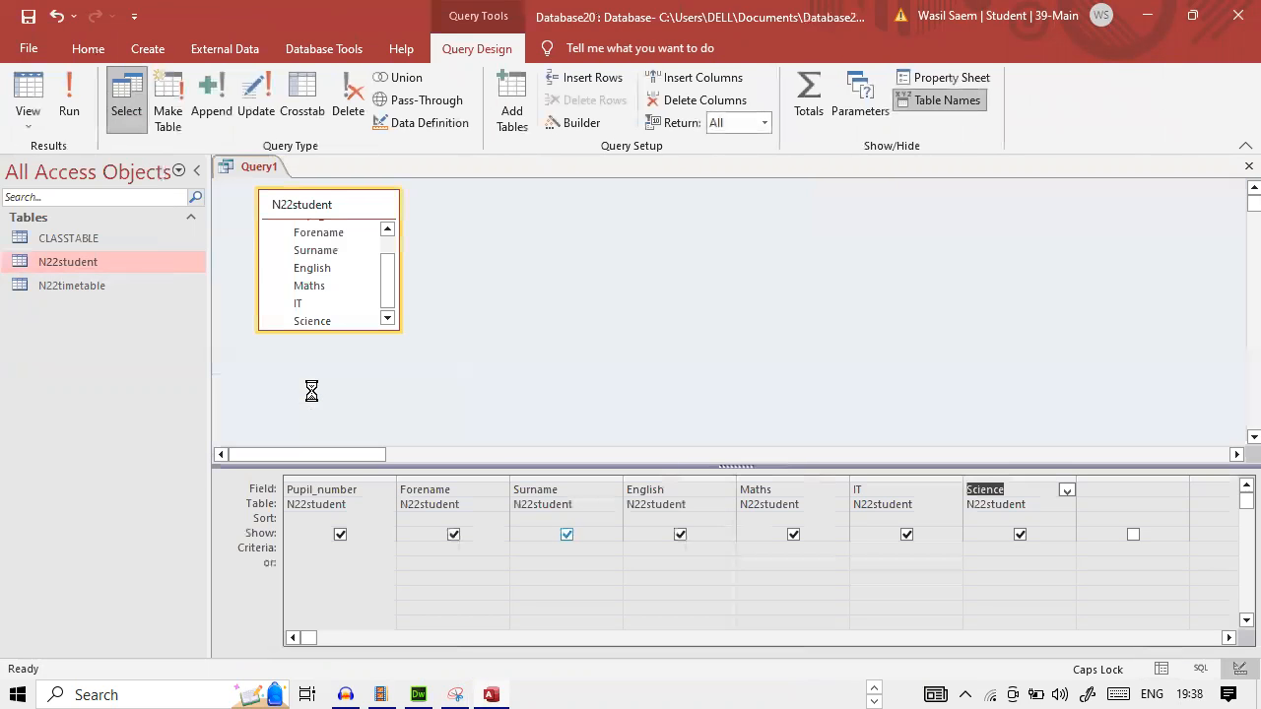
# Step: Filter the English field to EA1 and run the query, returning 17 pupils
pyautogui.click(642, 559)
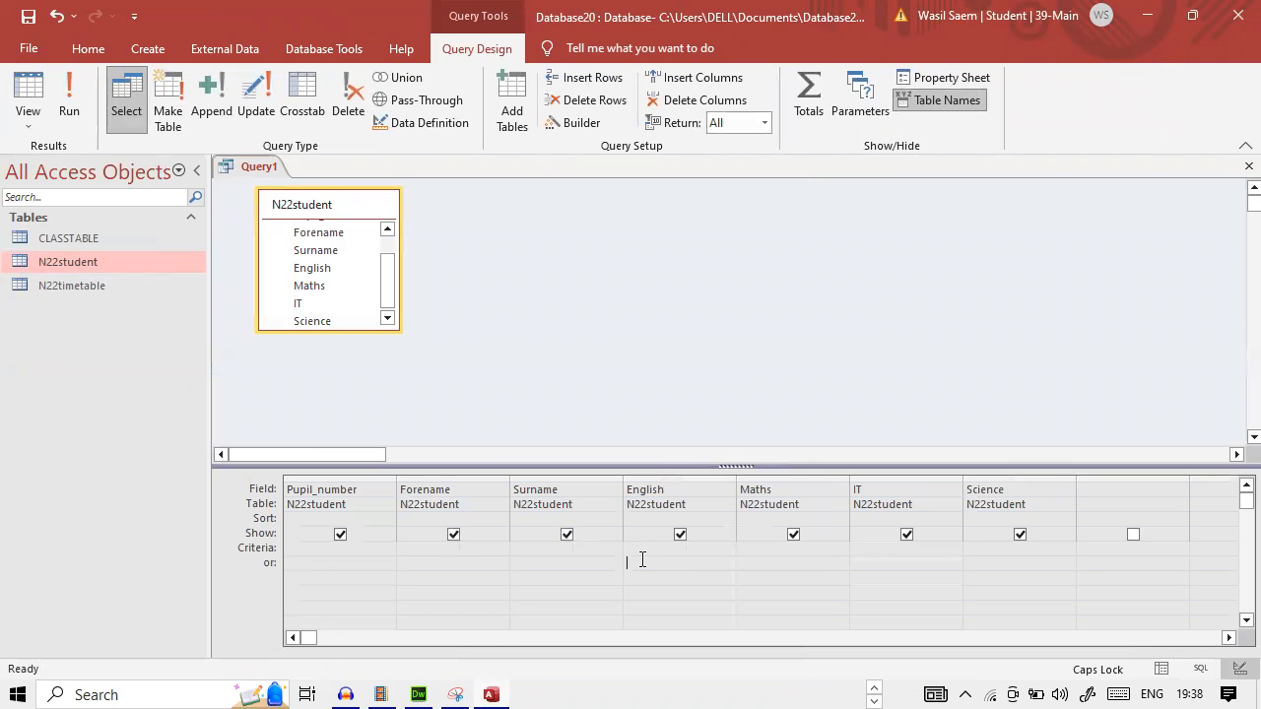
pyautogui.write('EA1')
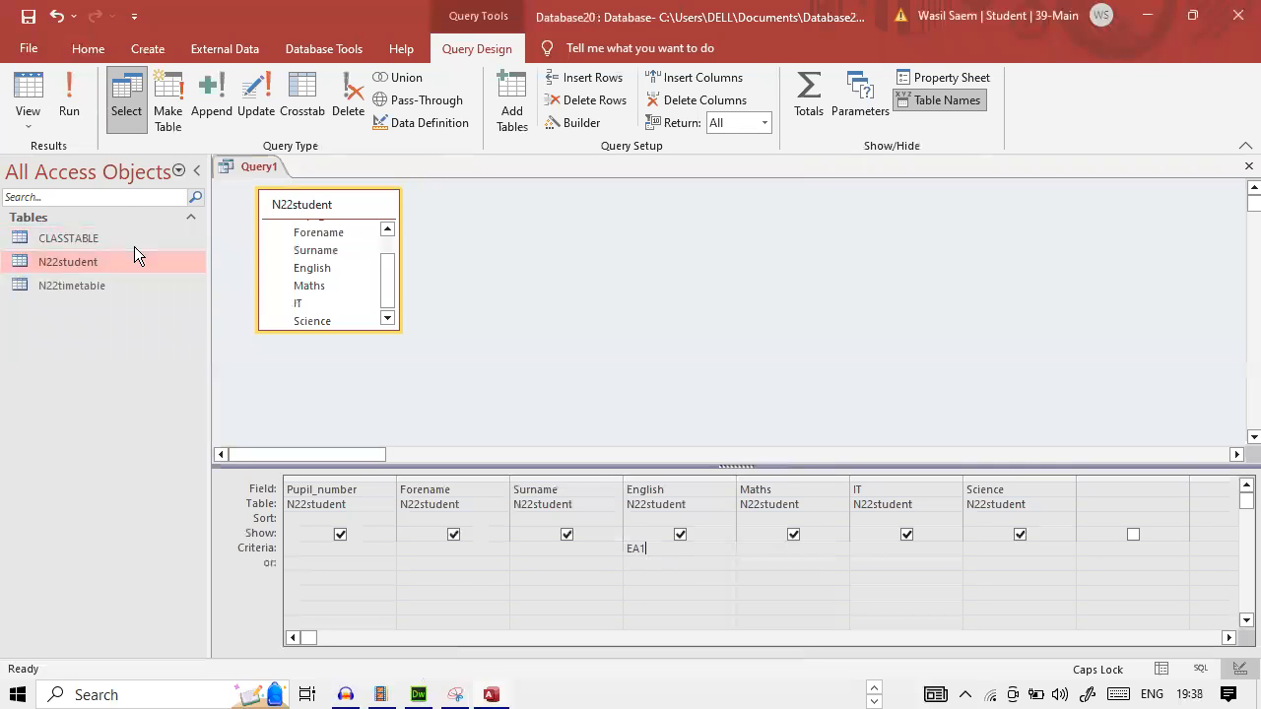
pyautogui.click(69, 82)
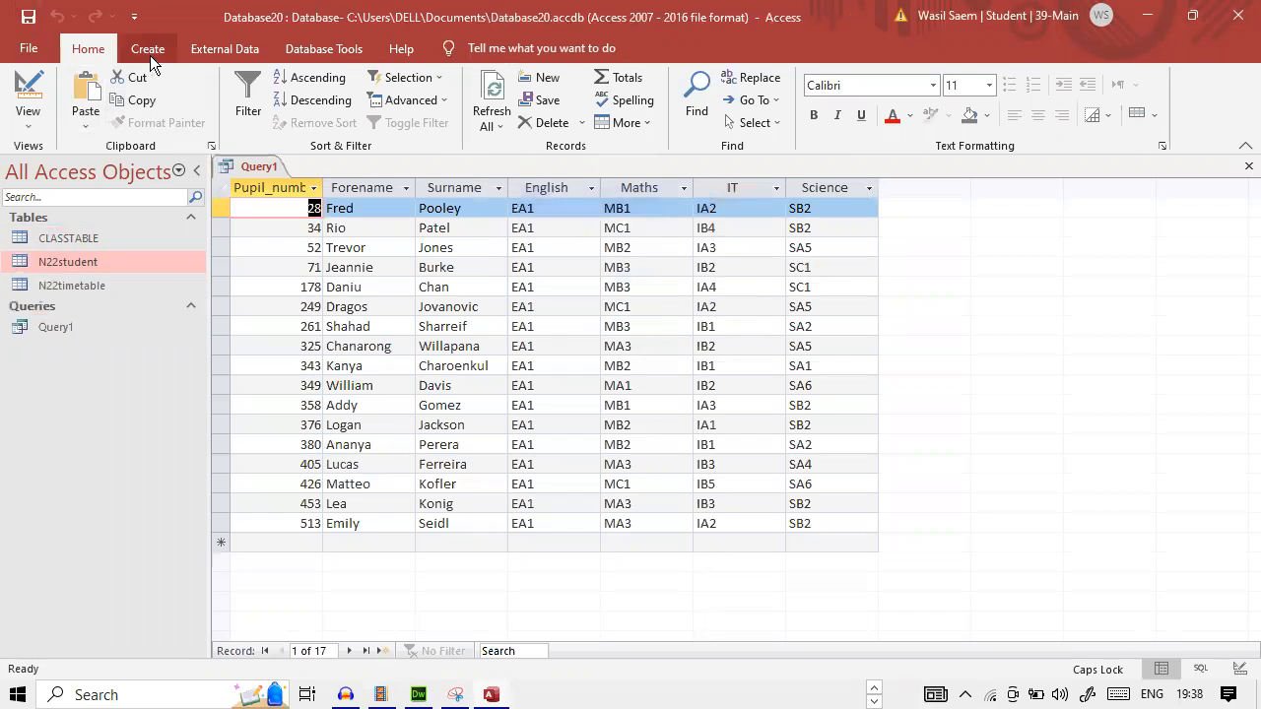
pyautogui.click(146, 47)
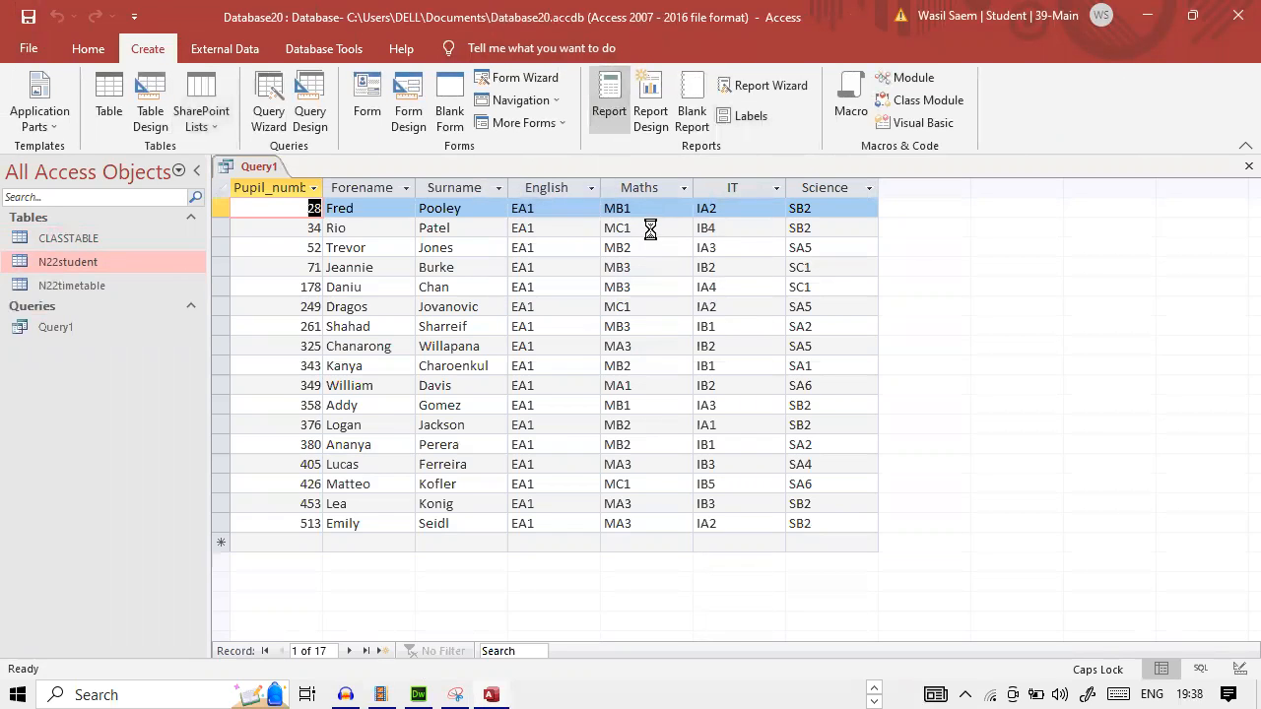
pyautogui.click(606, 86)
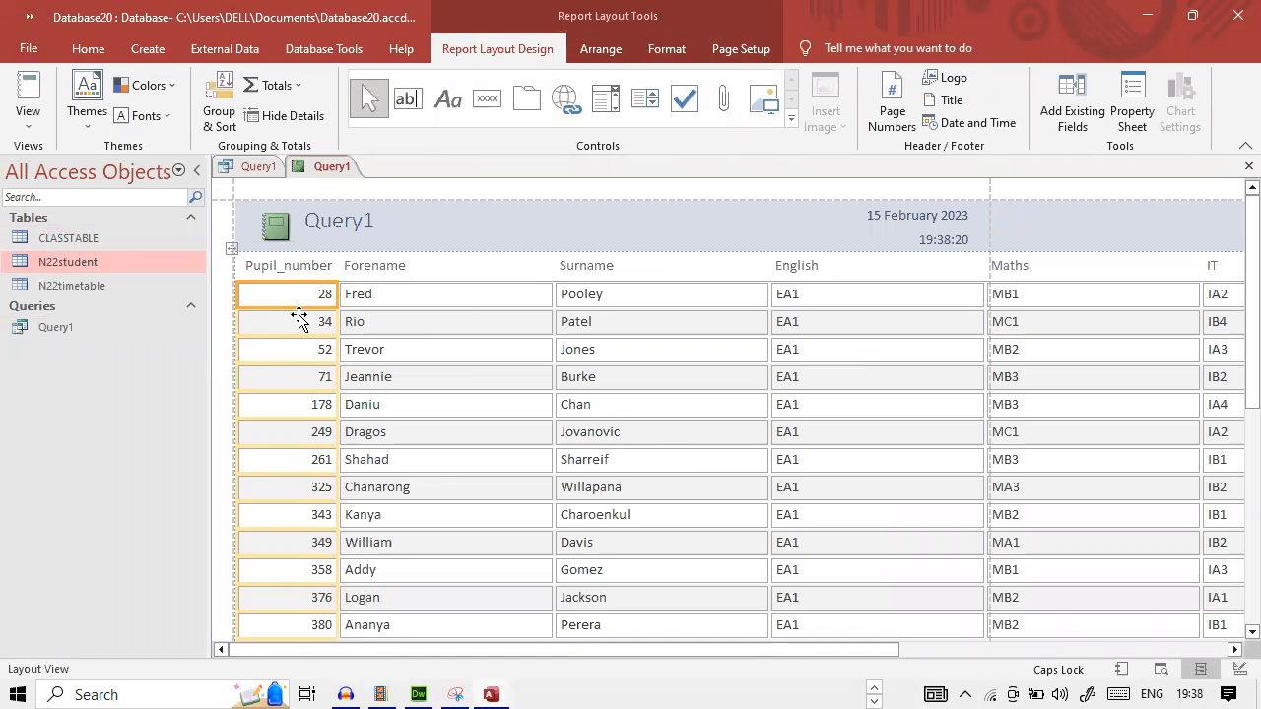
pyautogui.click(287, 349)
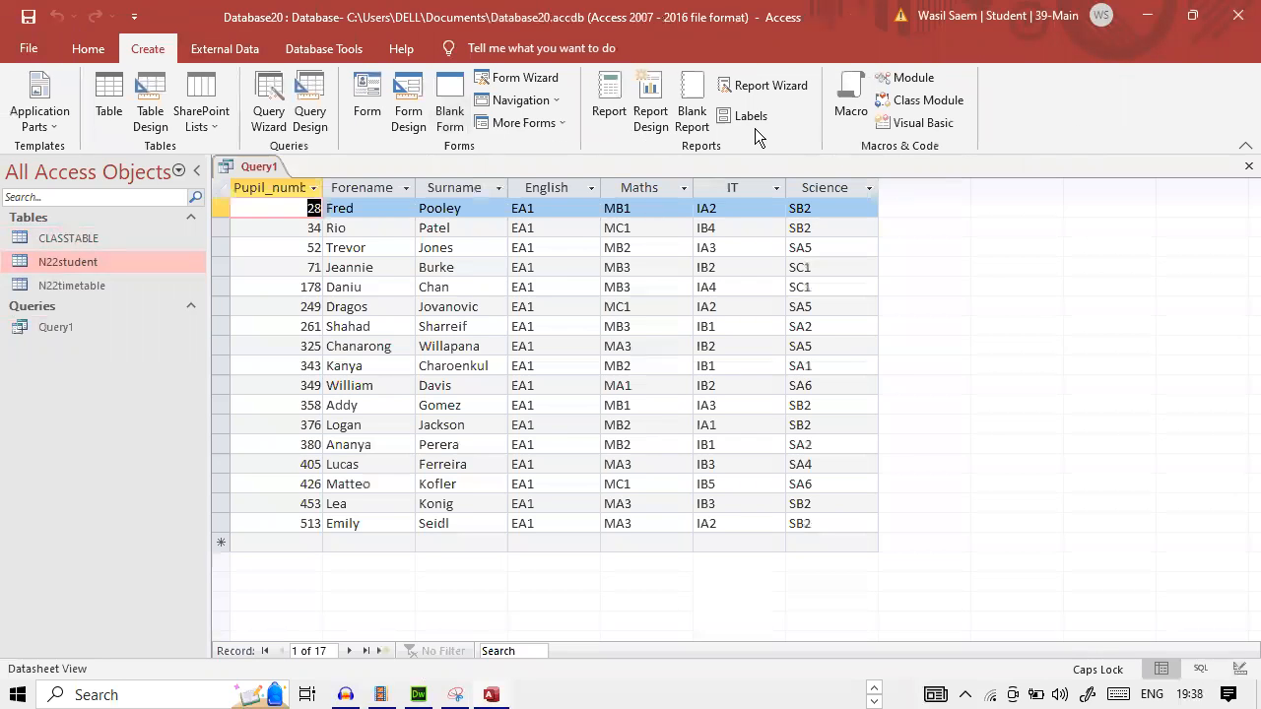
# Step: Start a labels report on Avery 72 mm x 72 mm C2244 labels with default font
pyautogui.click(742, 114)
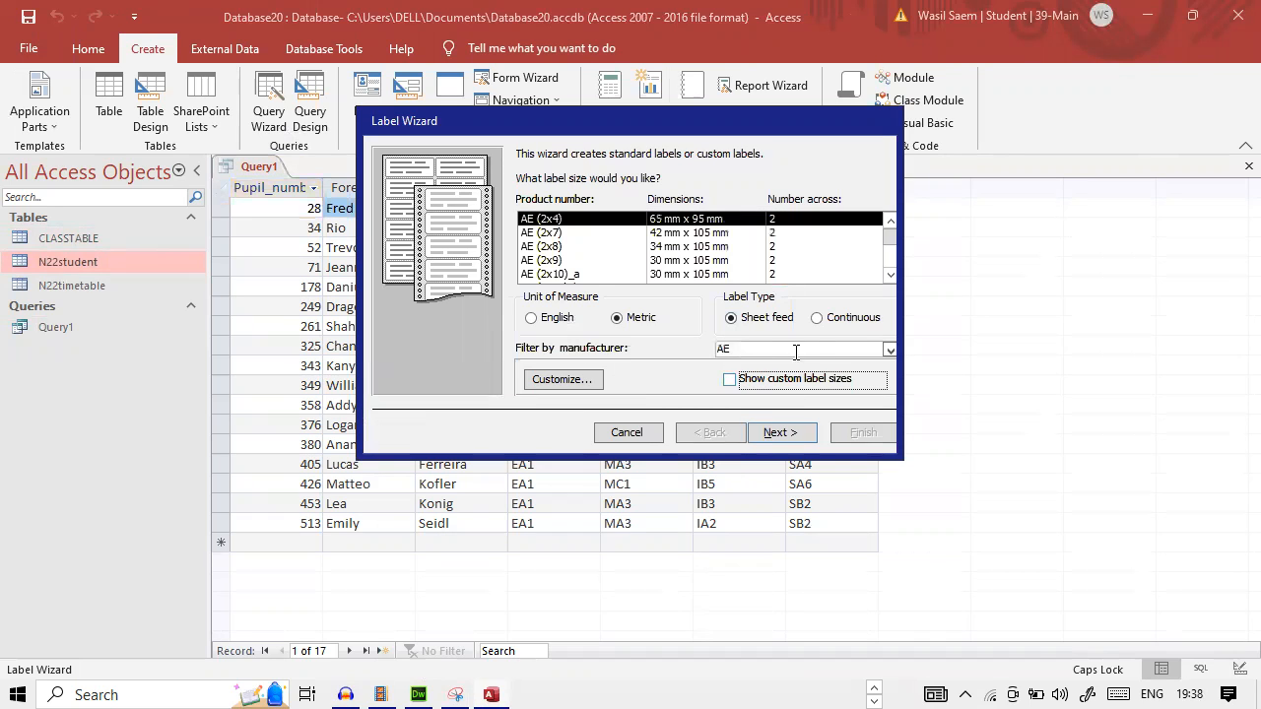
pyautogui.click(891, 350)
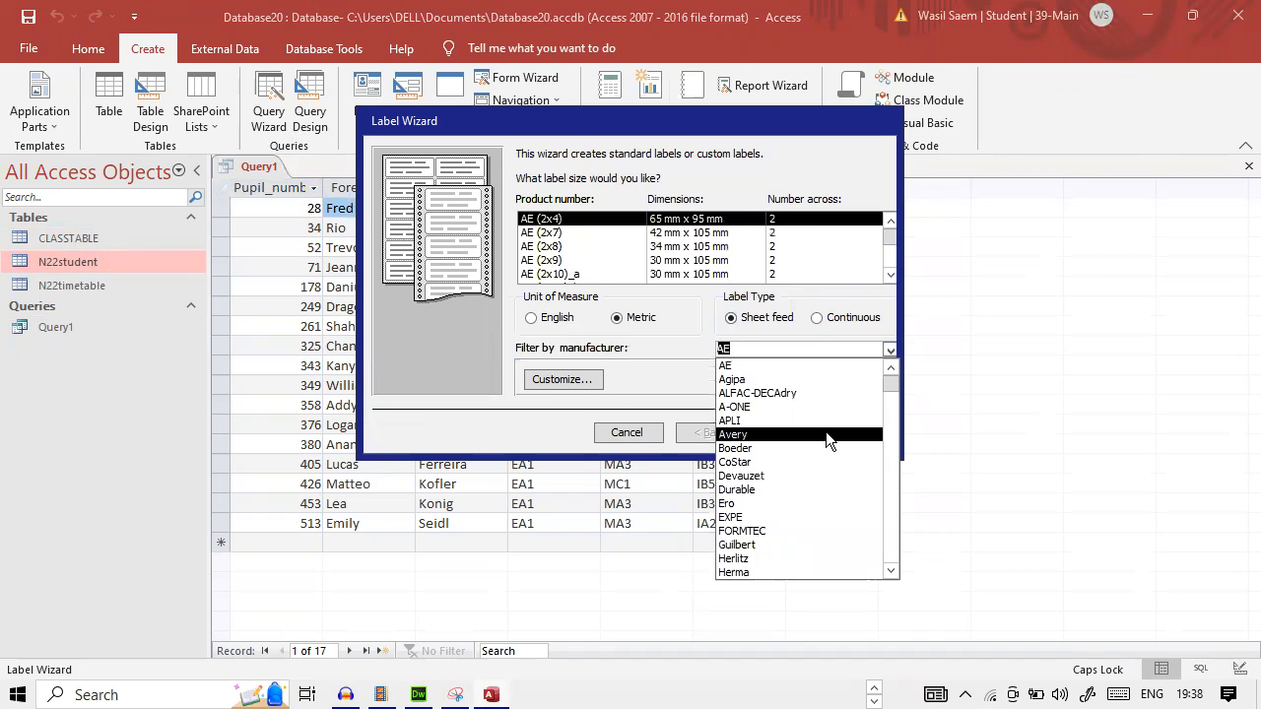
pyautogui.click(733, 433)
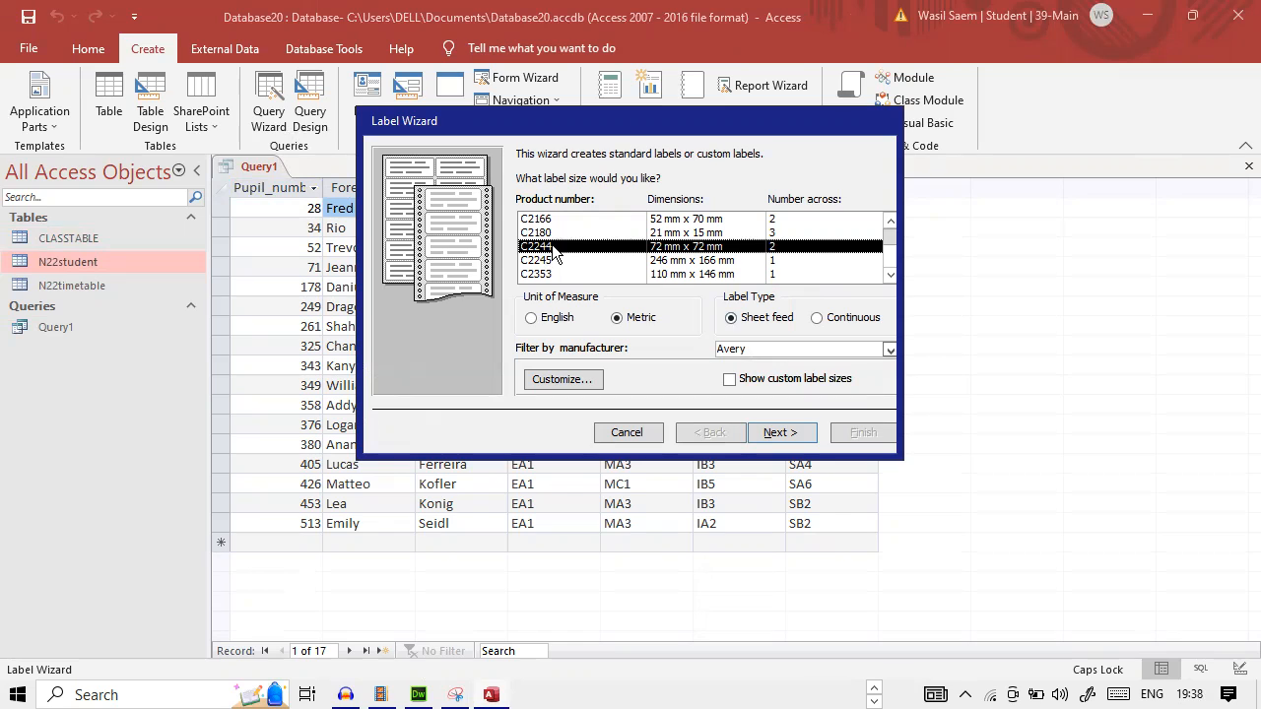
pyautogui.click(575, 233)
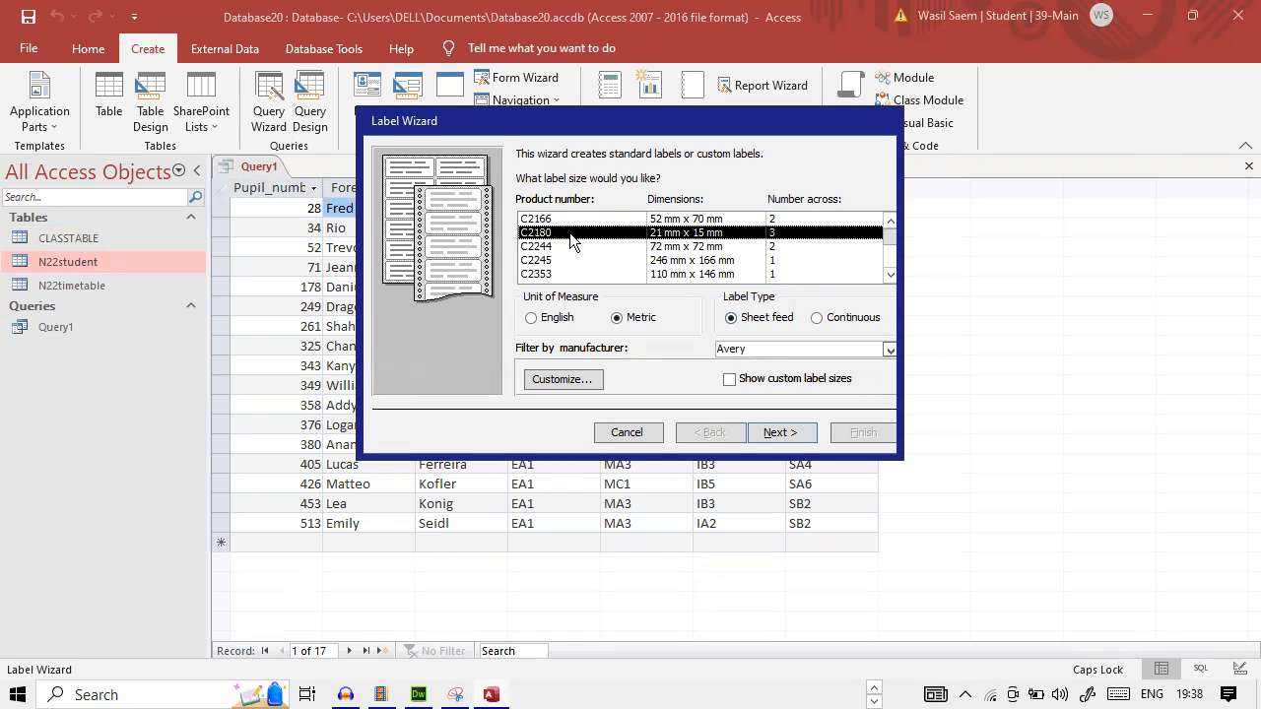
pyautogui.click(575, 246)
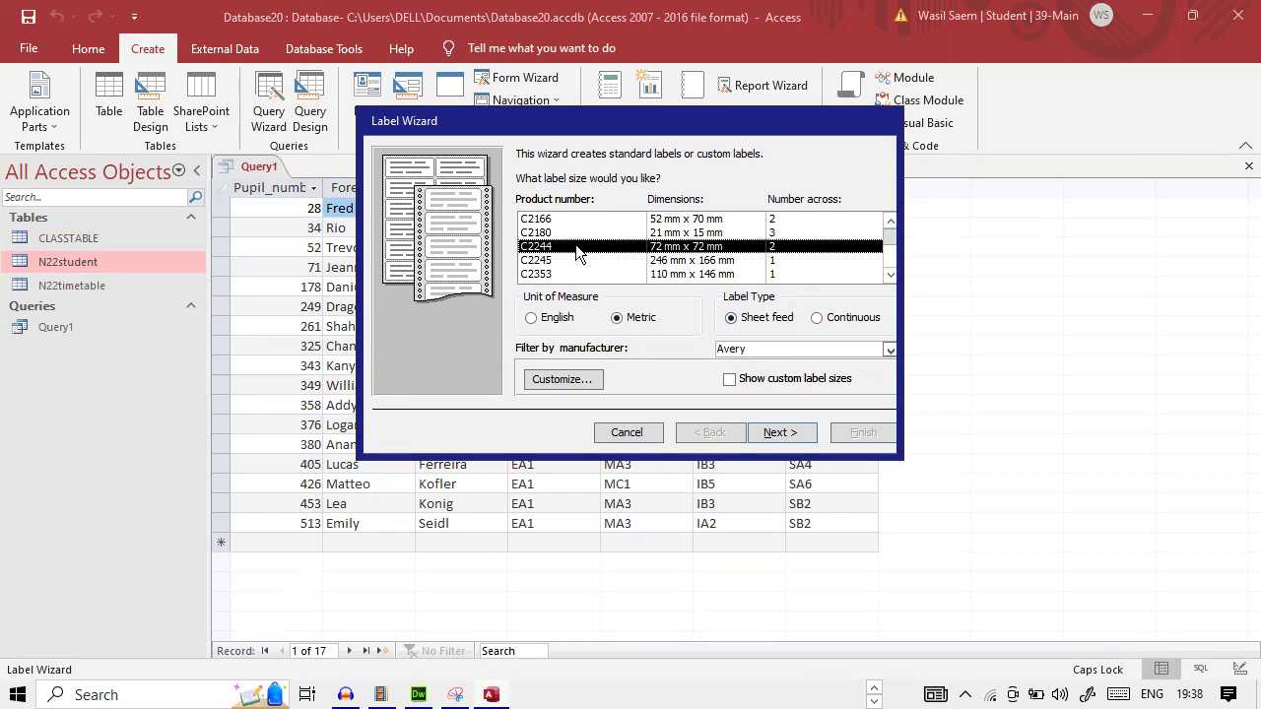
pyautogui.click(780, 433)
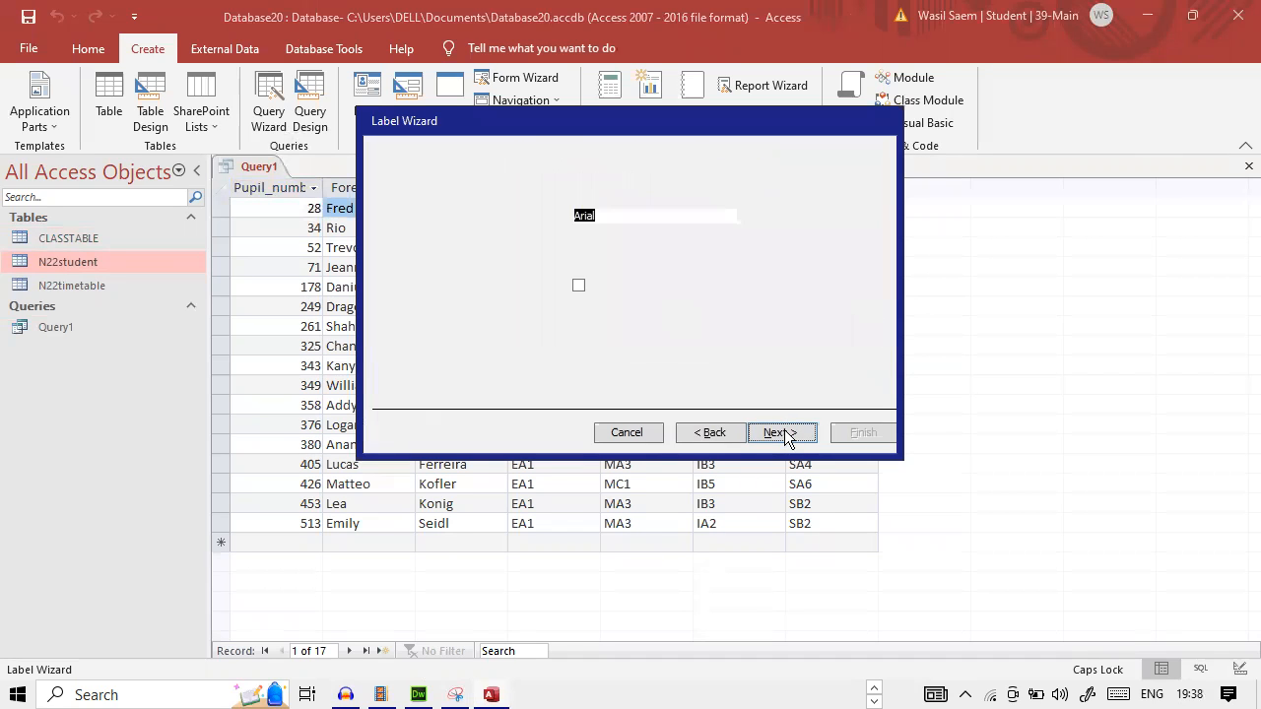
# Step: Write HEADING on the first label line and a captioned Pupil_number field below
pyautogui.click(782, 433)
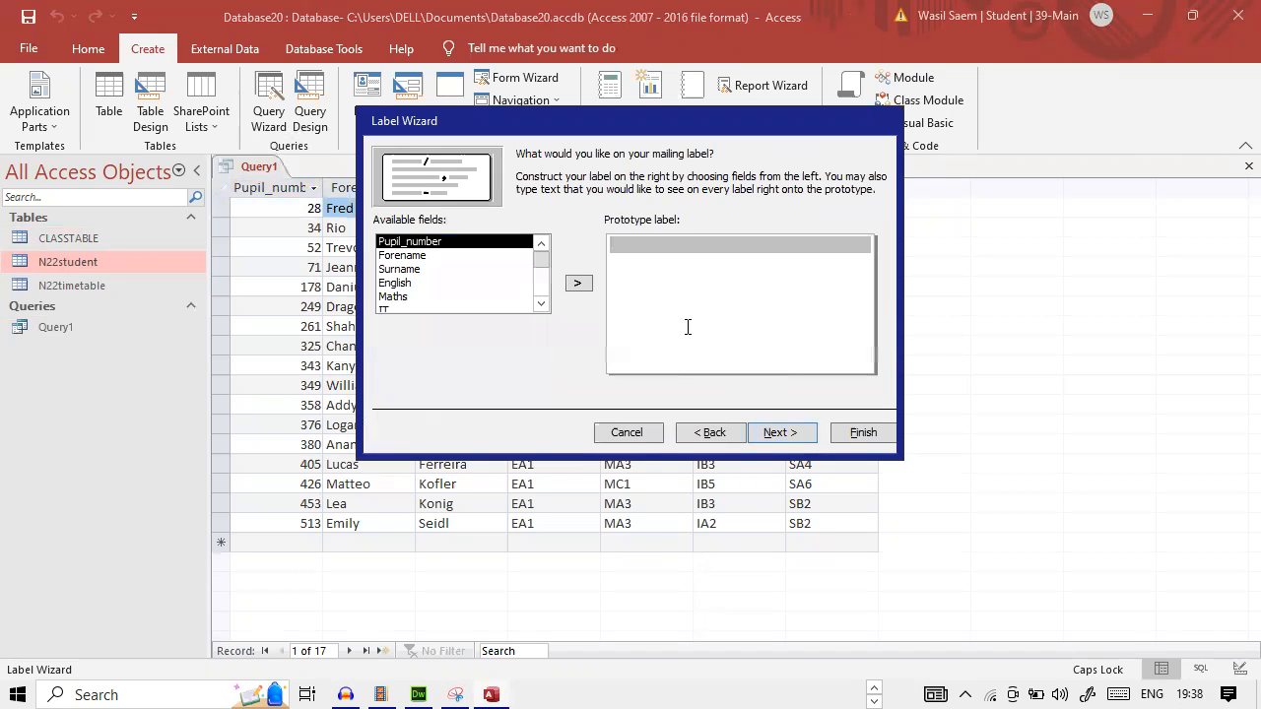
pyautogui.write('HEADI')
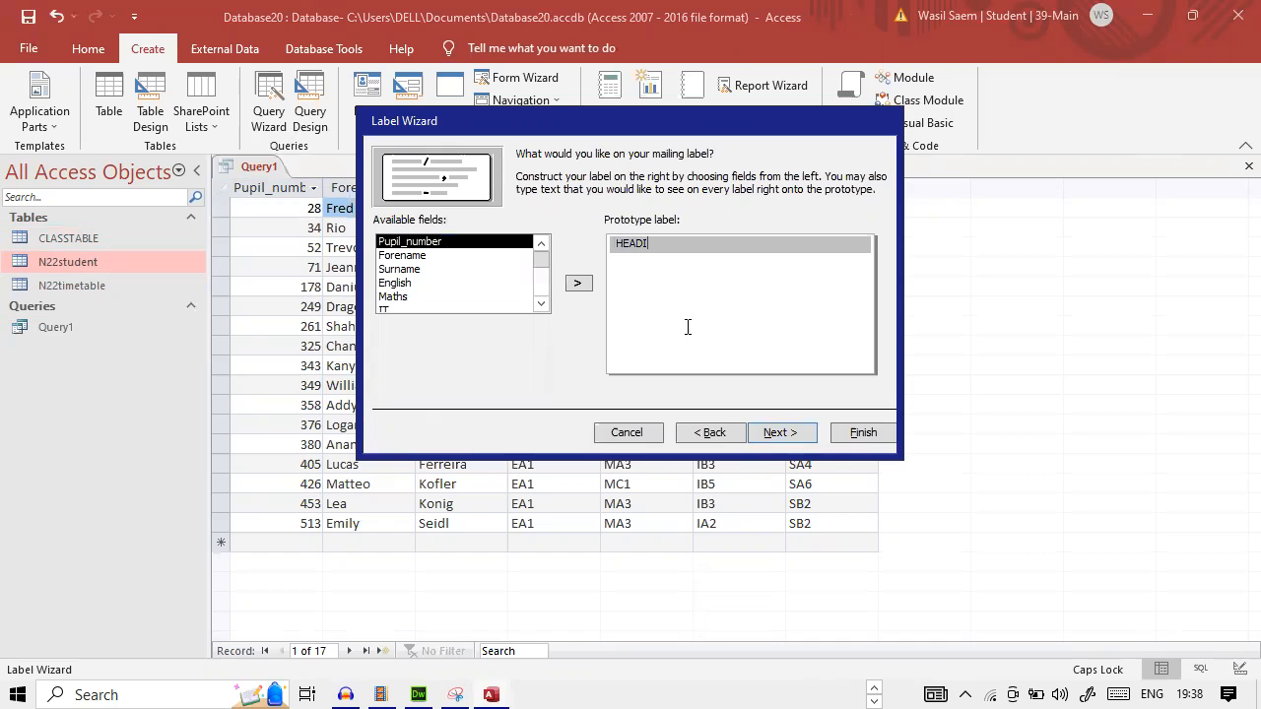
pyautogui.write('NG')
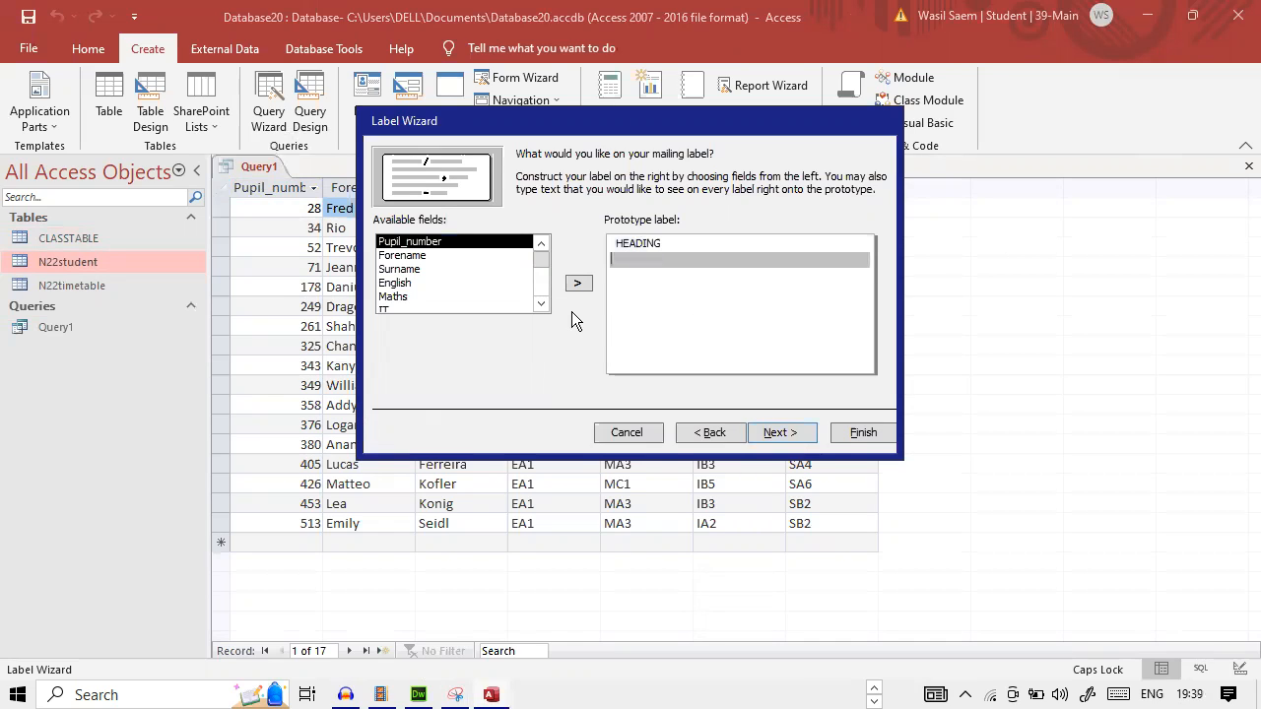
pyautogui.write('PUPIL NO:')
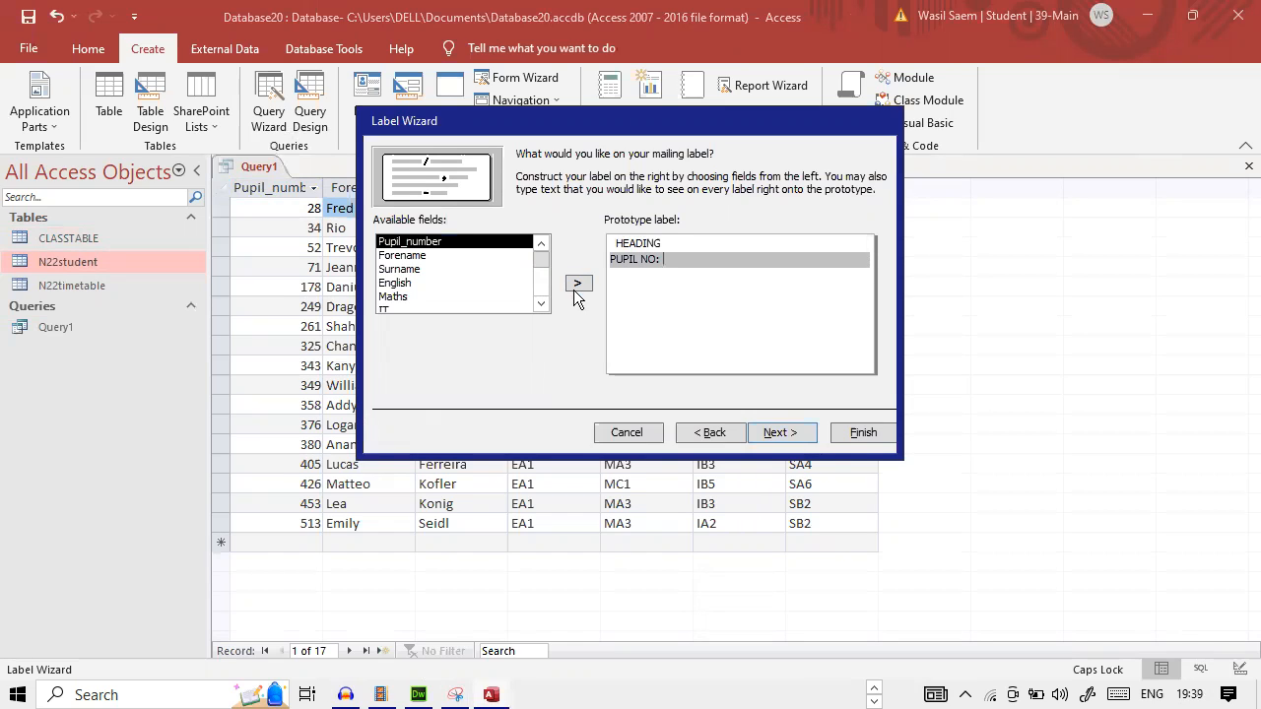
pyautogui.click(579, 284)
pyautogui.write('FORNAME:')
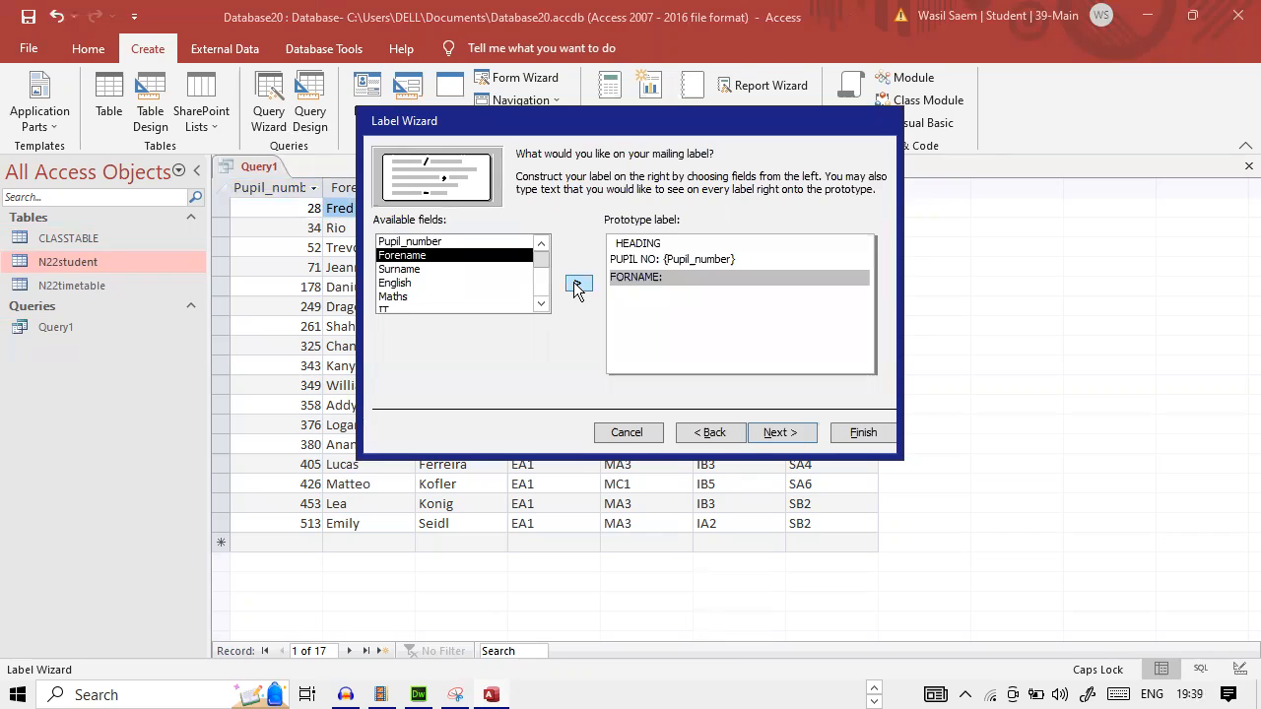
# Step: Add captioned Forename, Surname and English grade fields to the prototype label
pyautogui.click(577, 284)
pyautogui.write('SURNAME')
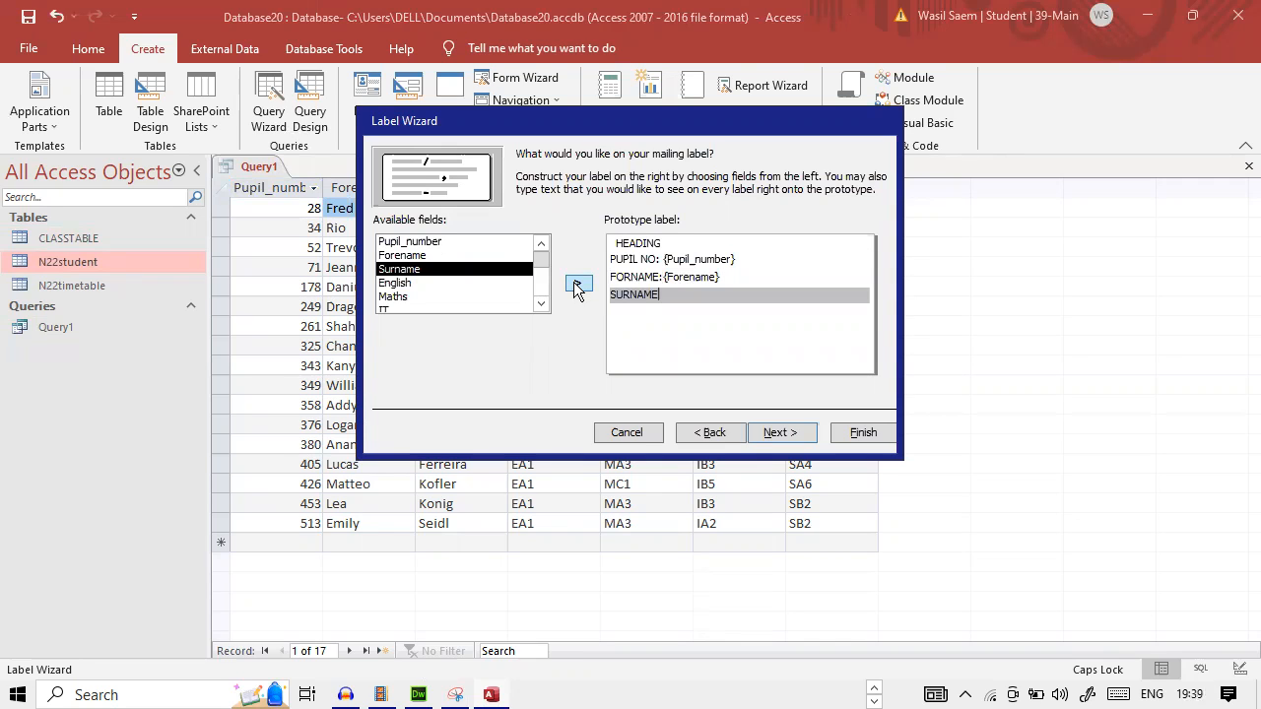
pyautogui.click(575, 284)
pyautogui.write('ENGLISH')
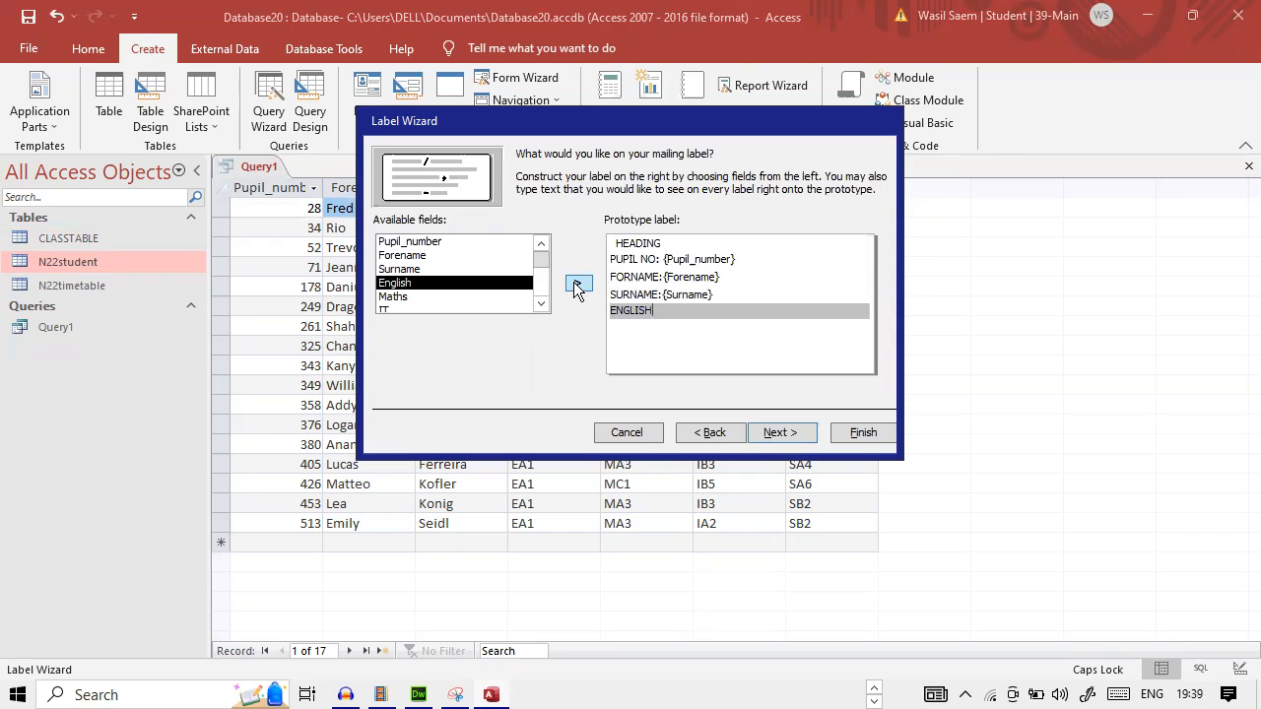
pyautogui.click(577, 288)
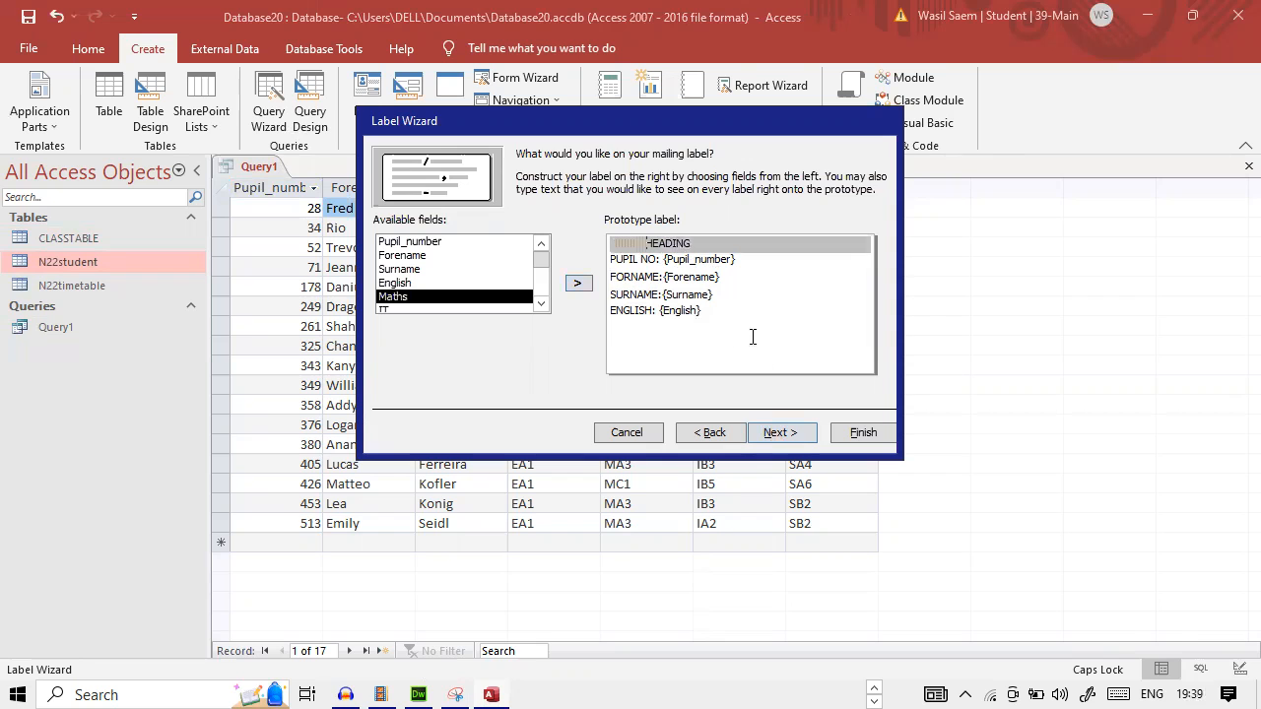
pyautogui.click(780, 434)
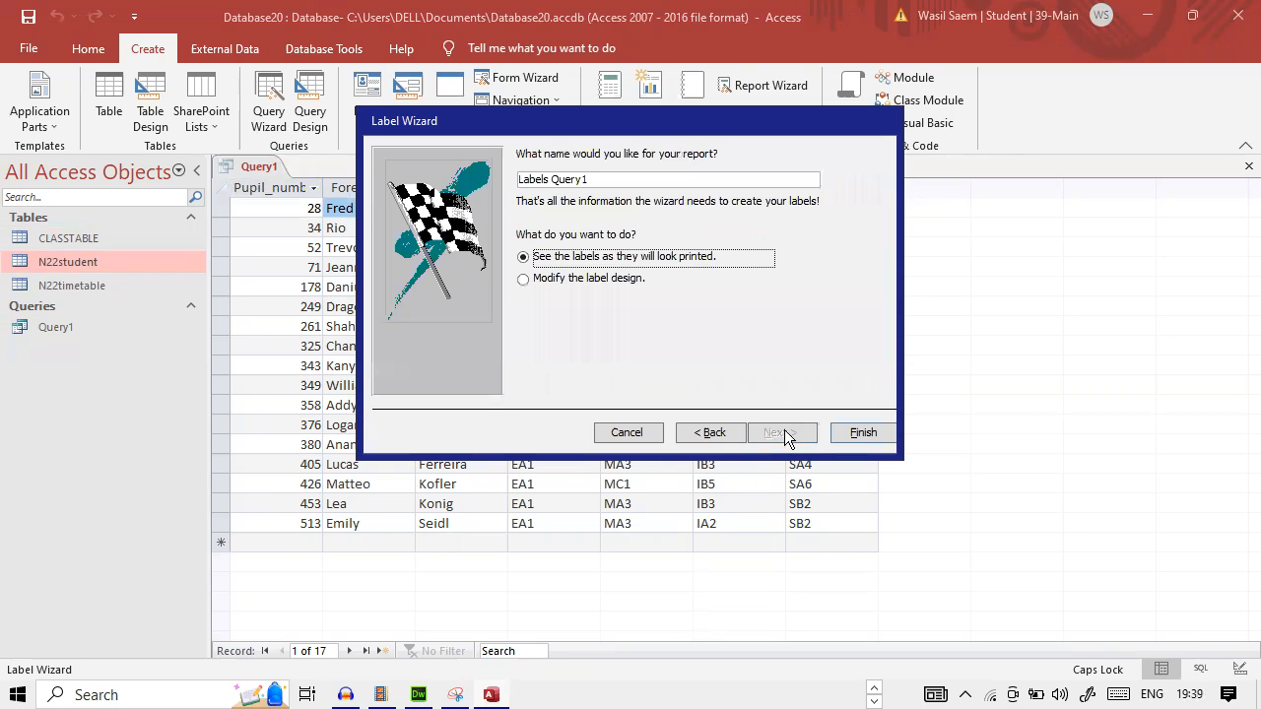
# Step: Finish the wizard and preview the Labels Query1 report pages
pyautogui.click(863, 433)
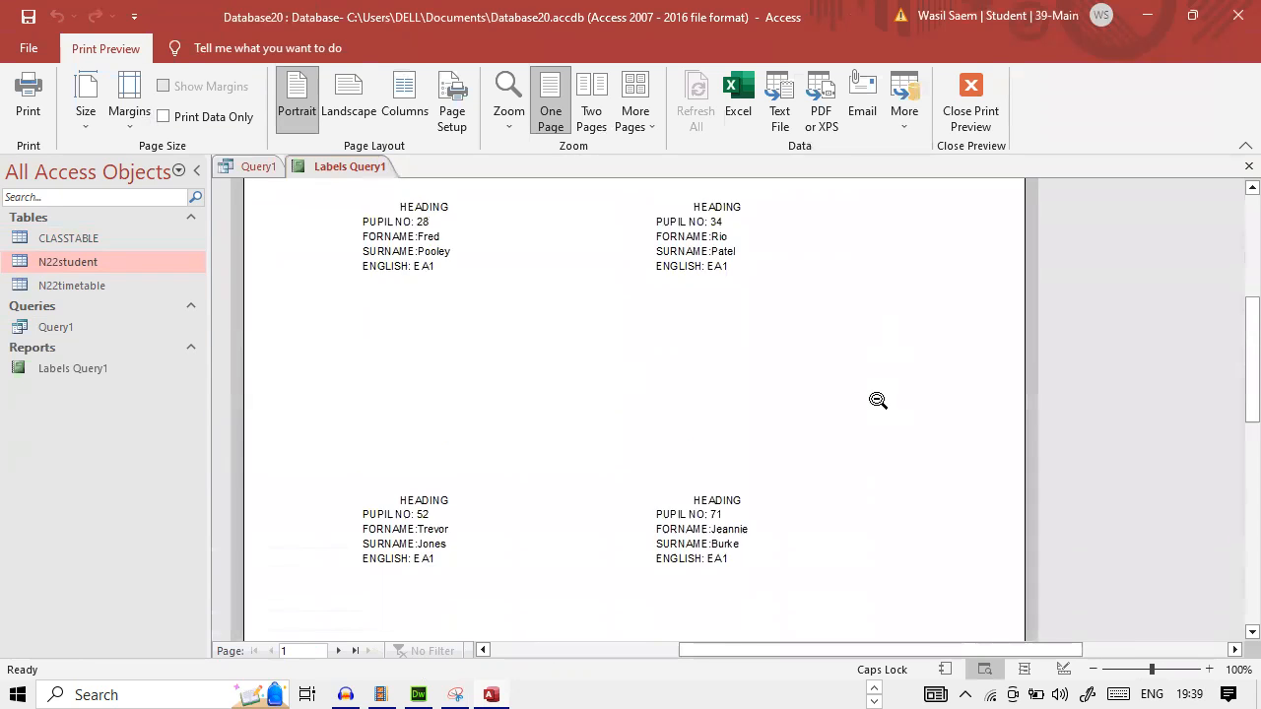
pyautogui.scroll(-3)
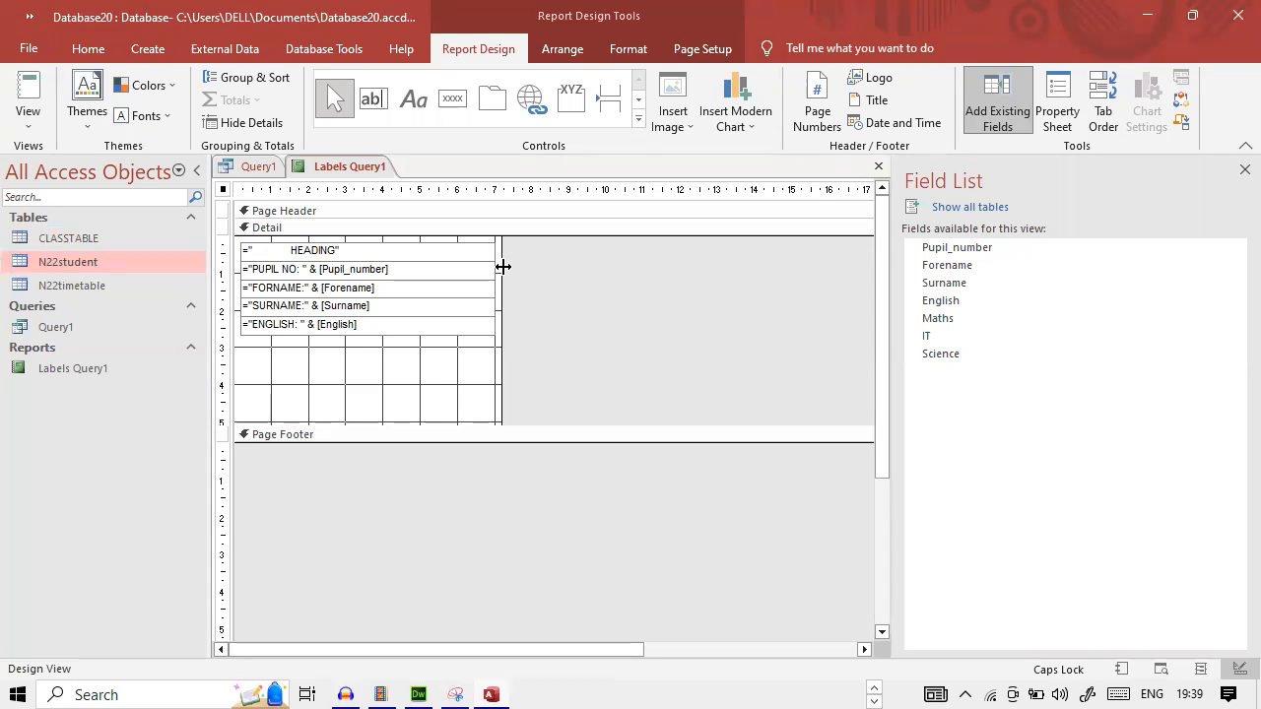
# Step: Experiment with the Detail section width and height in the report design
pyautogui.moveTo(503, 272); pyautogui.dragTo(520, 272)
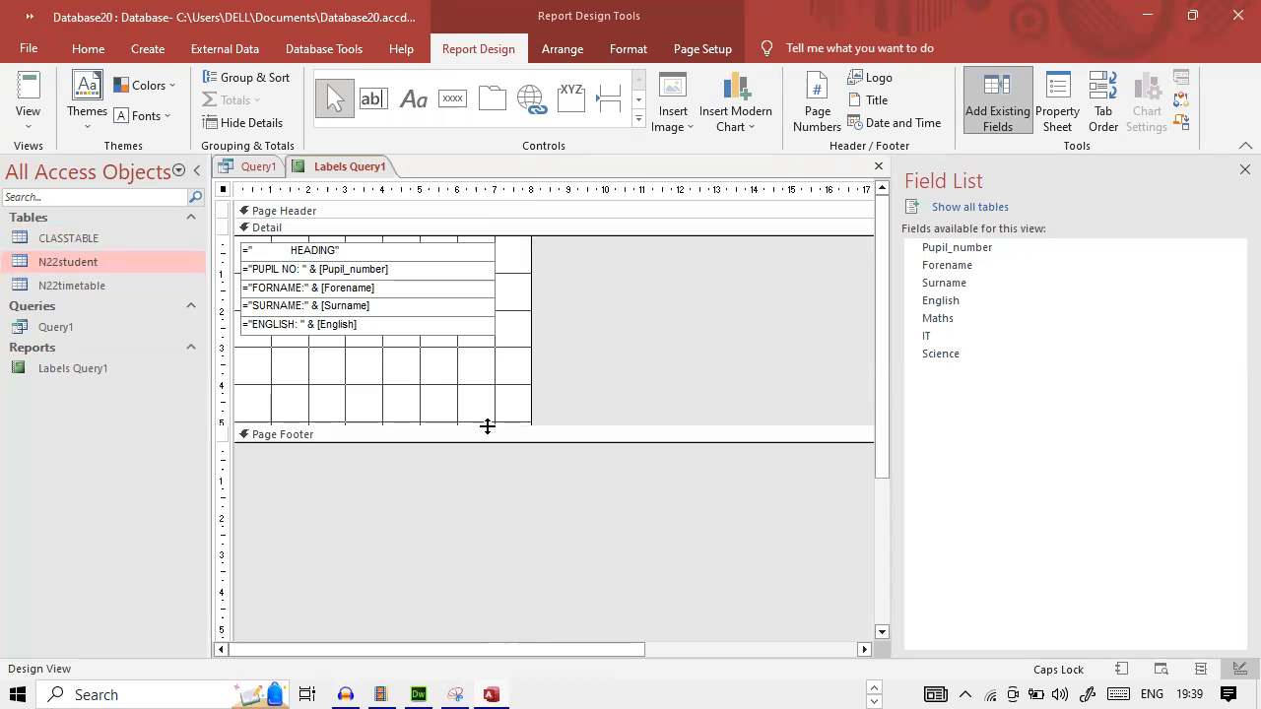
pyautogui.moveTo(484, 434); pyautogui.dragTo(485, 445)
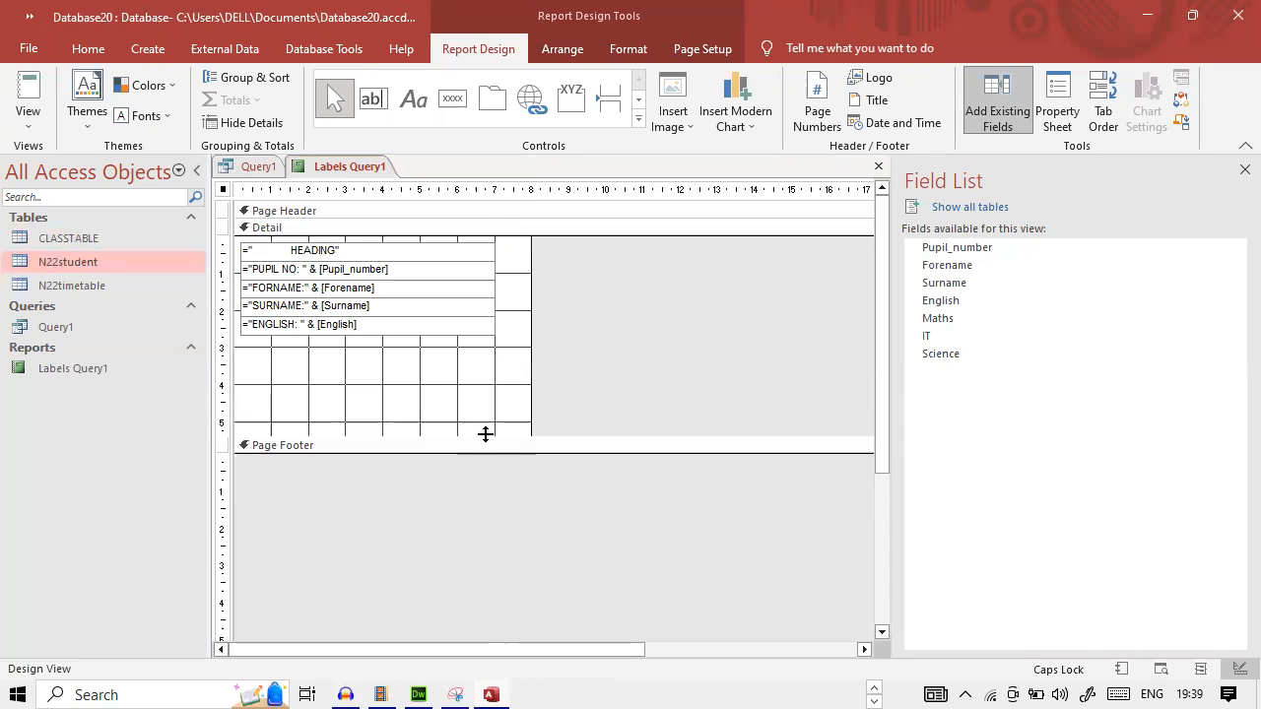
pyautogui.moveTo(484, 435); pyautogui.dragTo(485, 424)
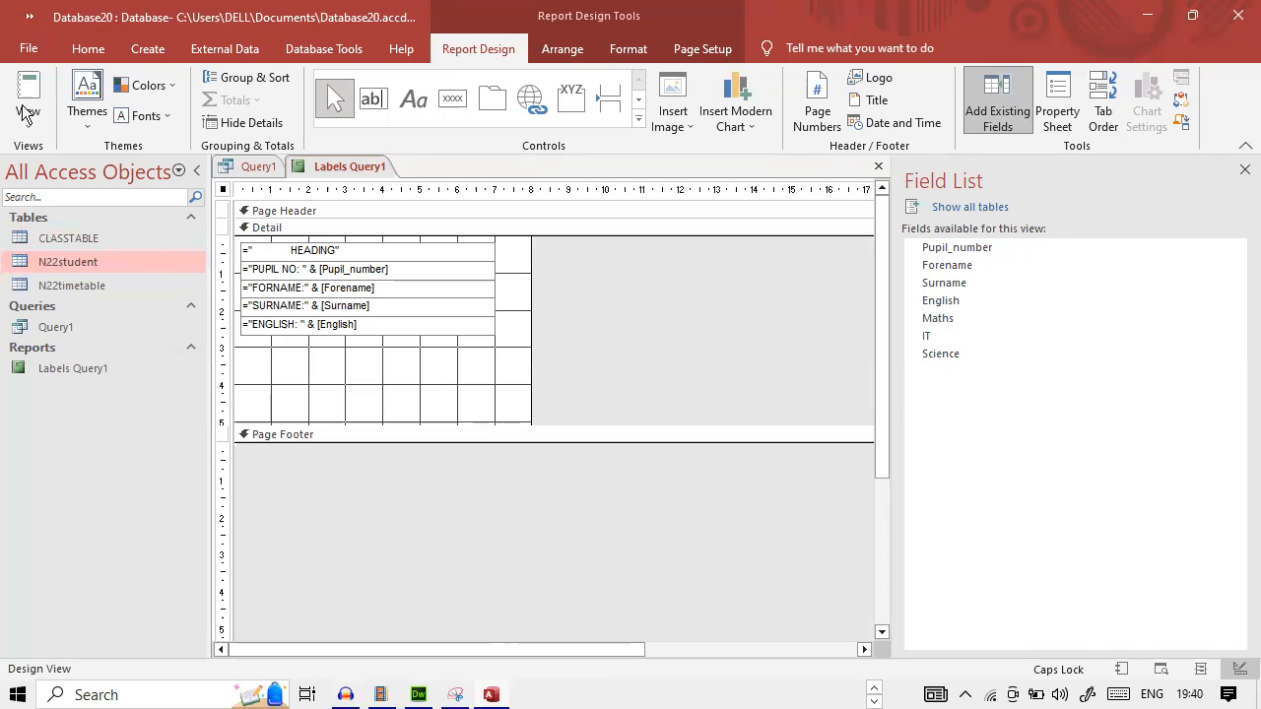
pyautogui.click(39, 94)
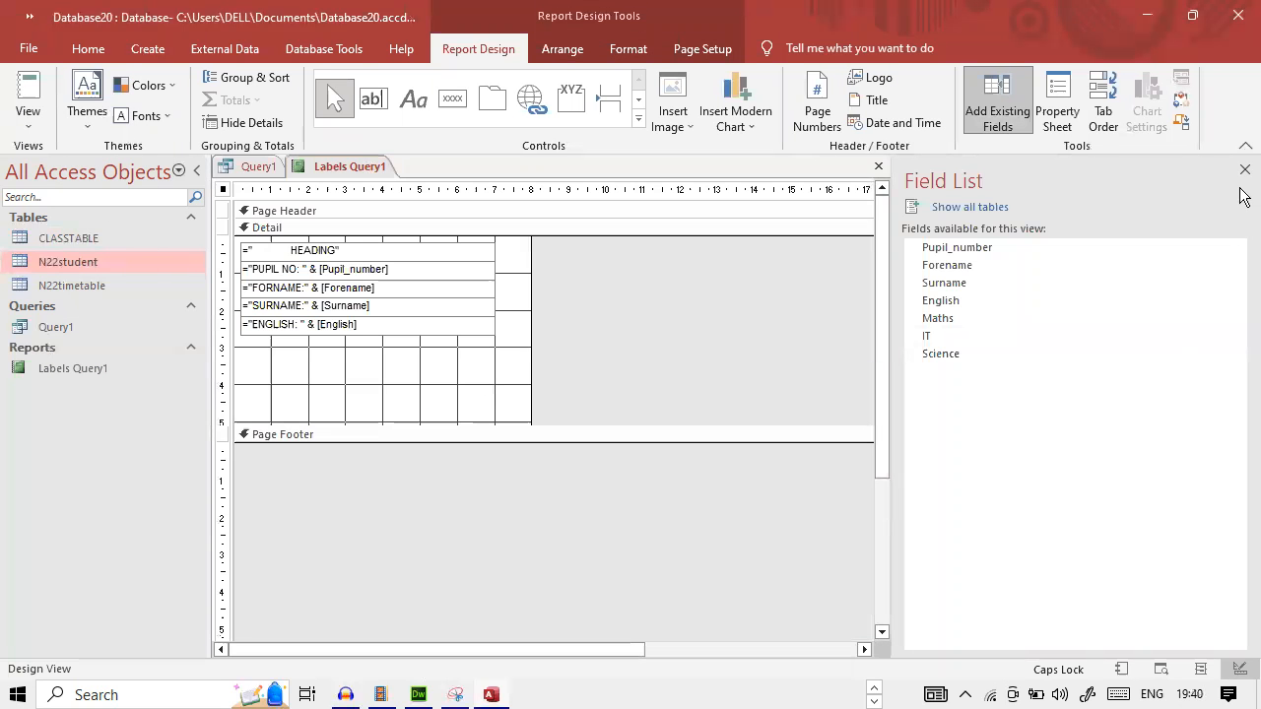
# Step: Close the report design, discarding the changes
pyautogui.click(1245, 170)
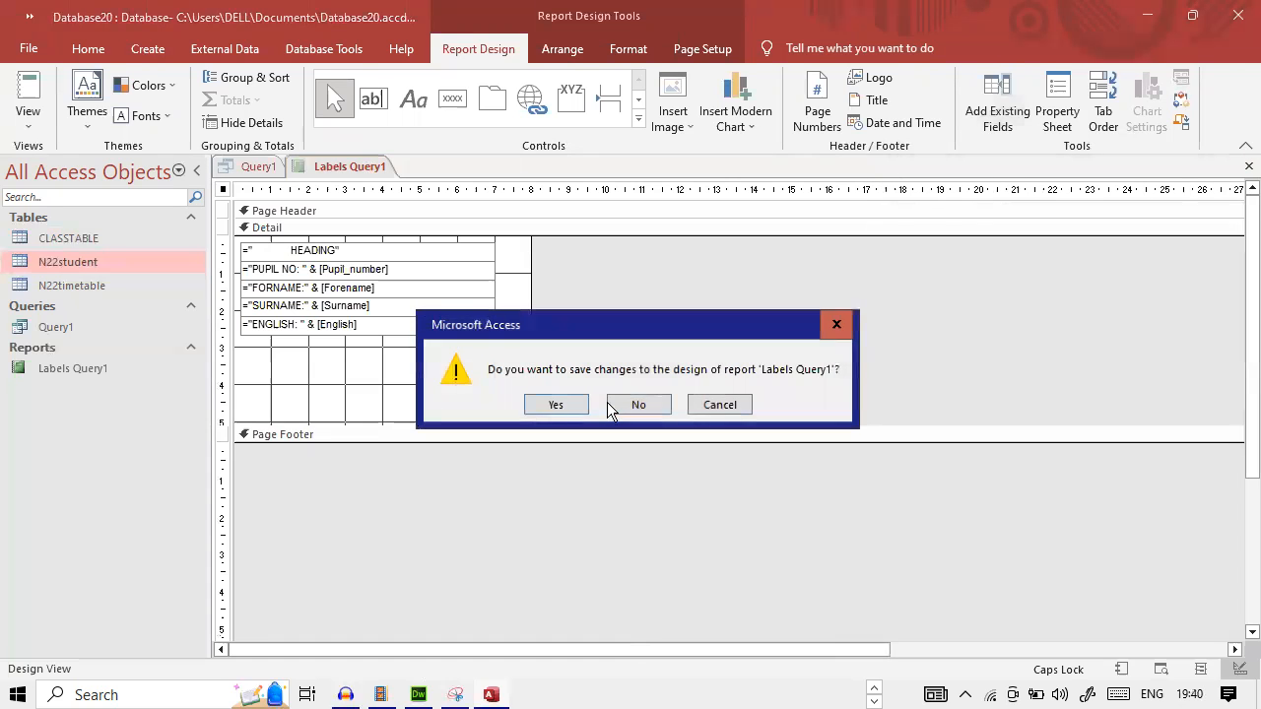
pyautogui.click(638, 404)
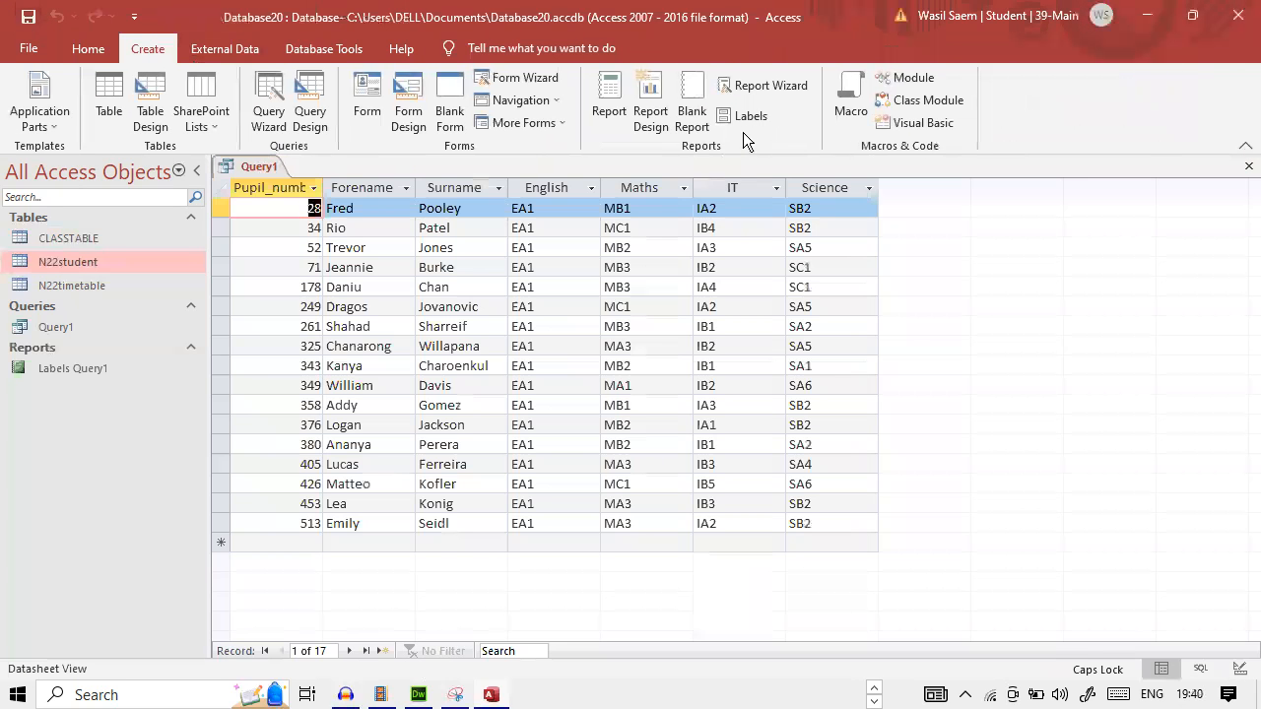
# Step: Start a new labels report from Query1 and edit the custom Label1 size
pyautogui.click(752, 114)
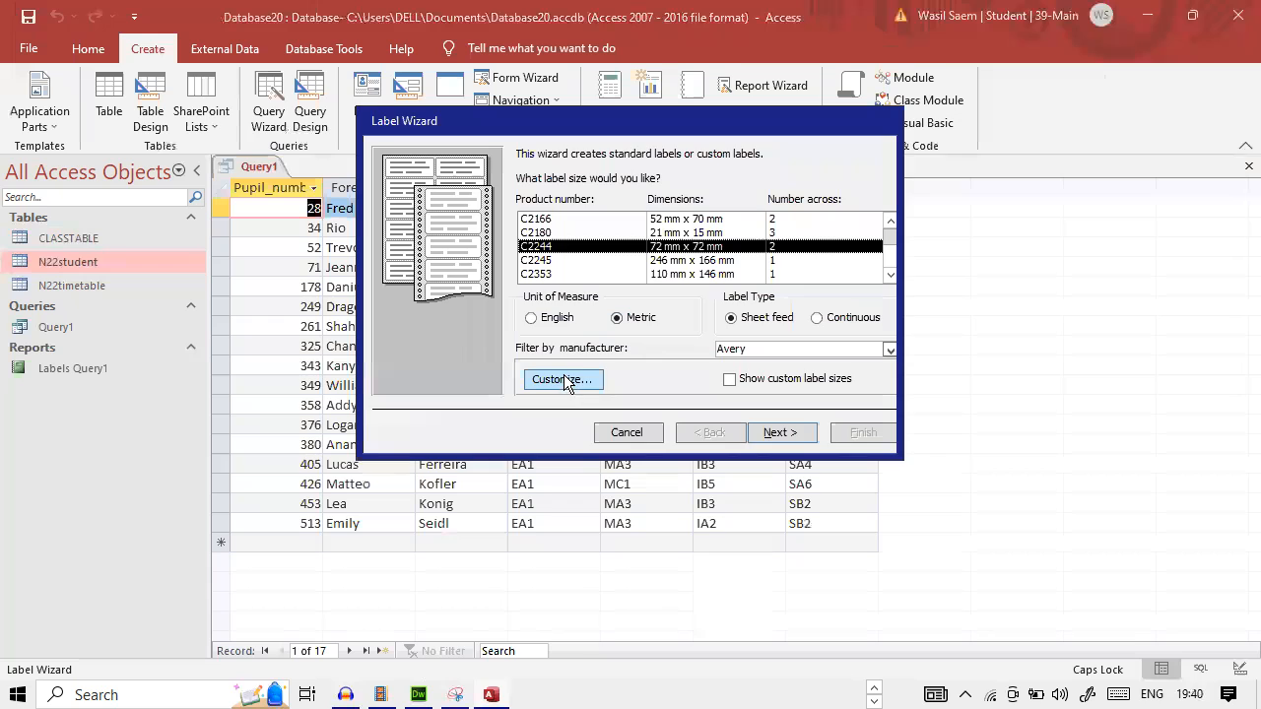
pyautogui.click(563, 378)
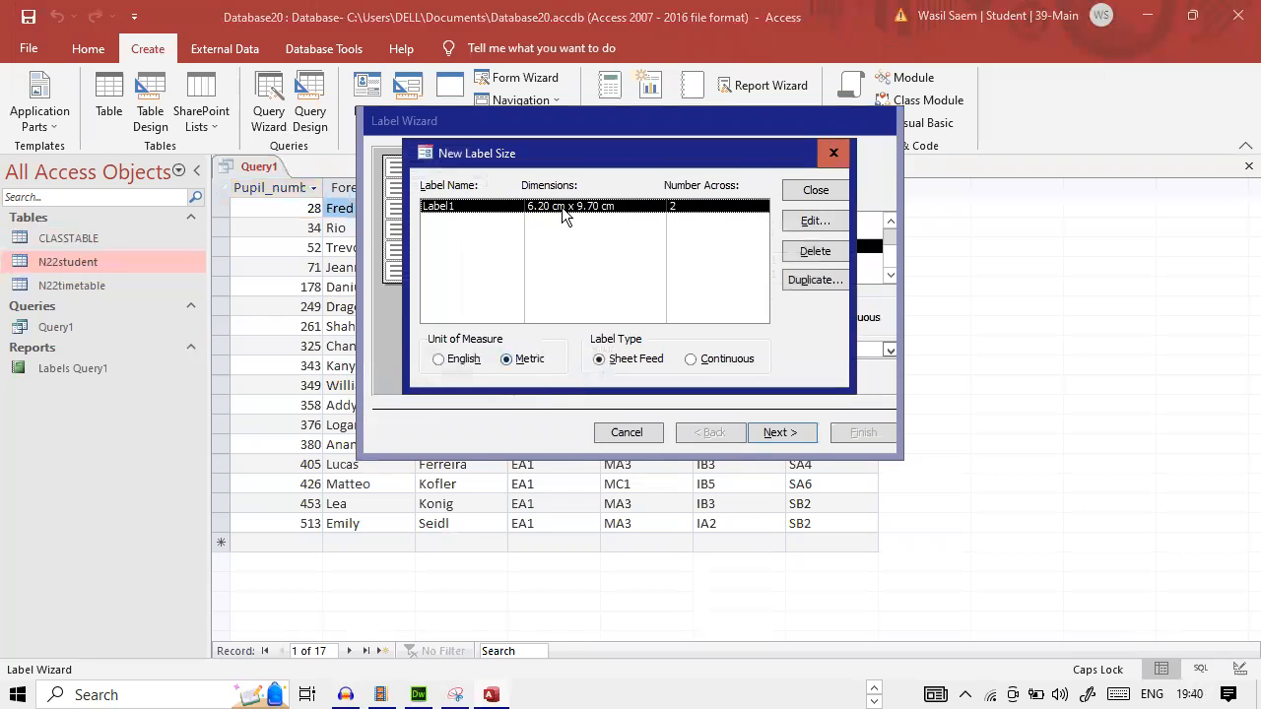
pyautogui.moveTo(749, 272)
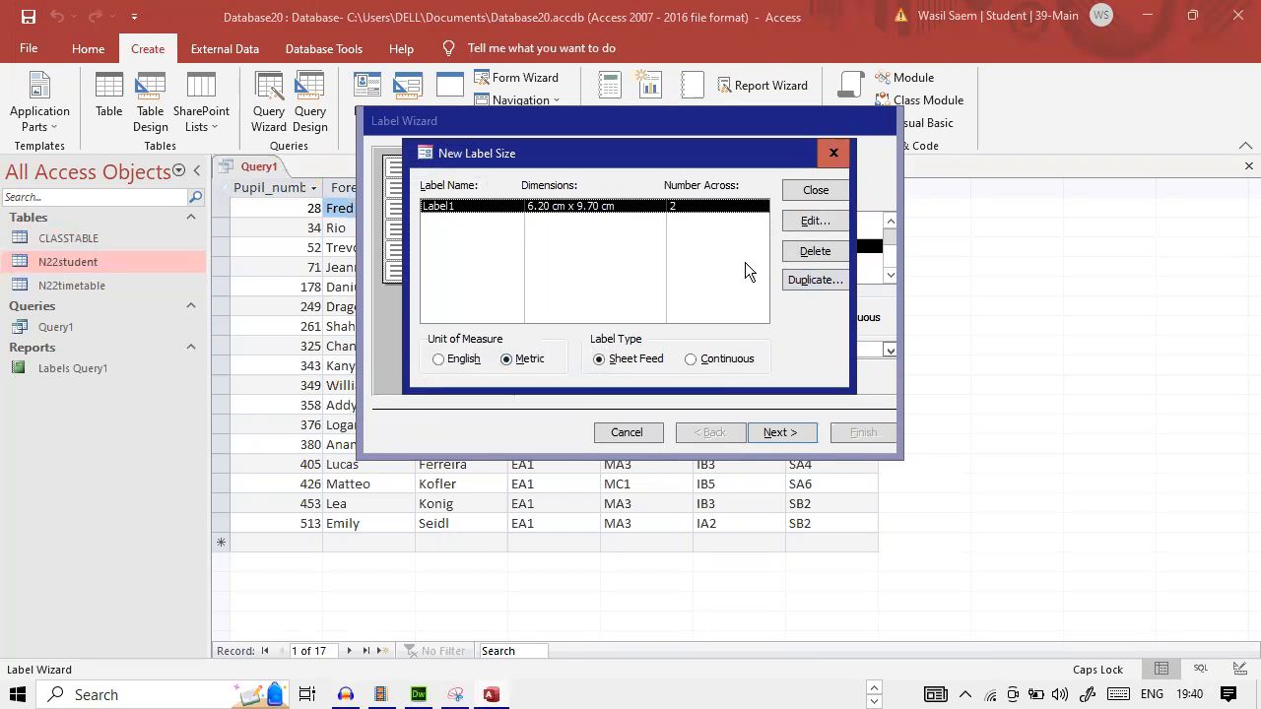
pyautogui.click(813, 221)
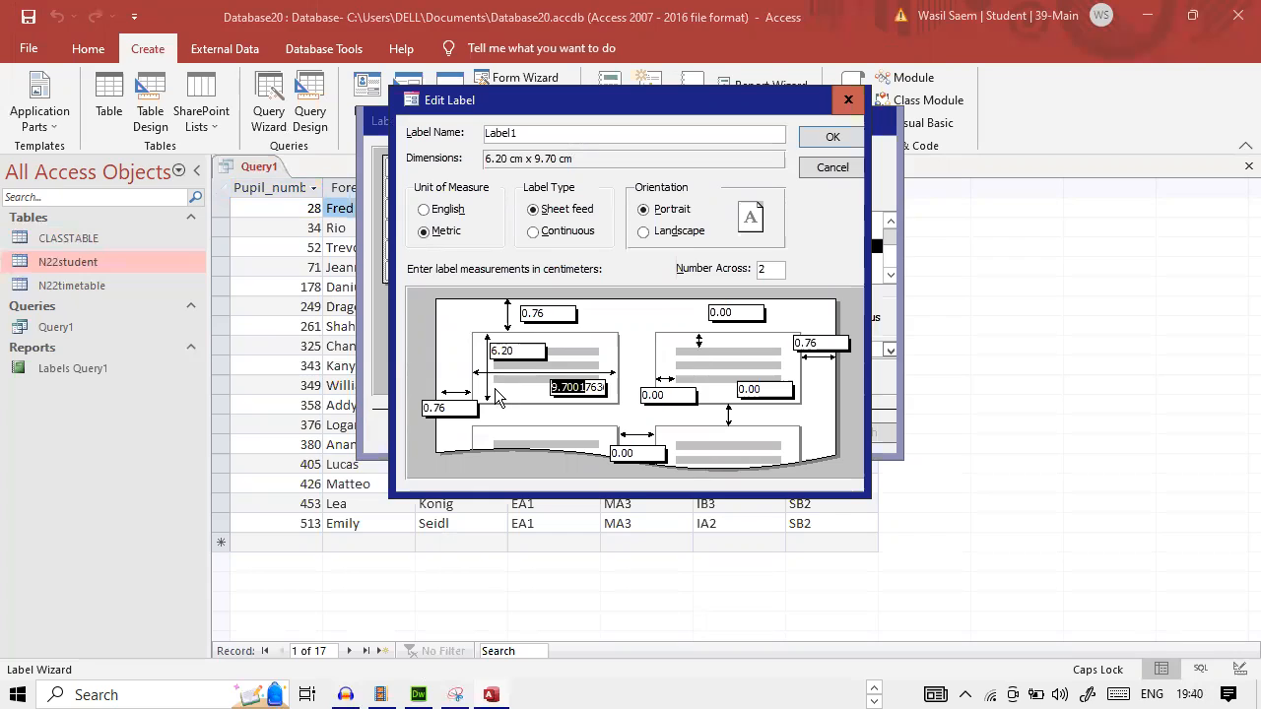
pyautogui.moveTo(611, 408)
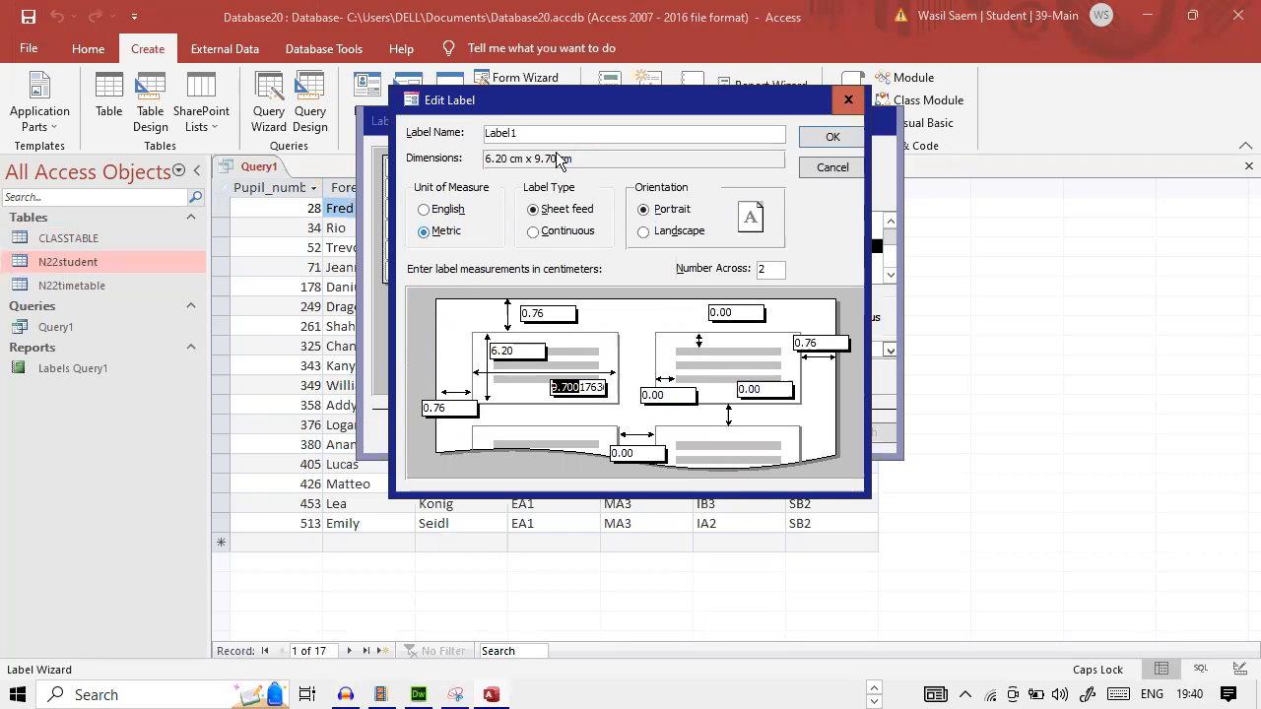
pyautogui.moveTo(830, 167)
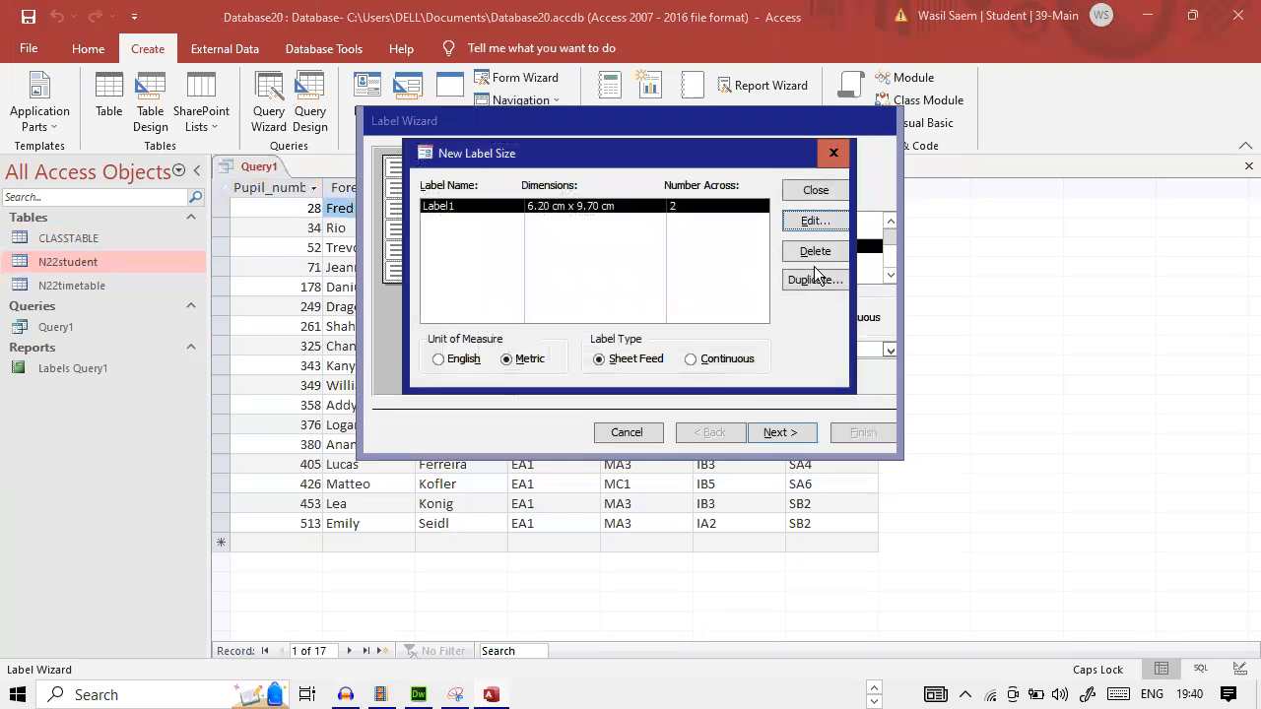
# Step: Return to the wizard offering the custom 6.20 cm x 9.70 cm Label1 size
pyautogui.click(815, 189)
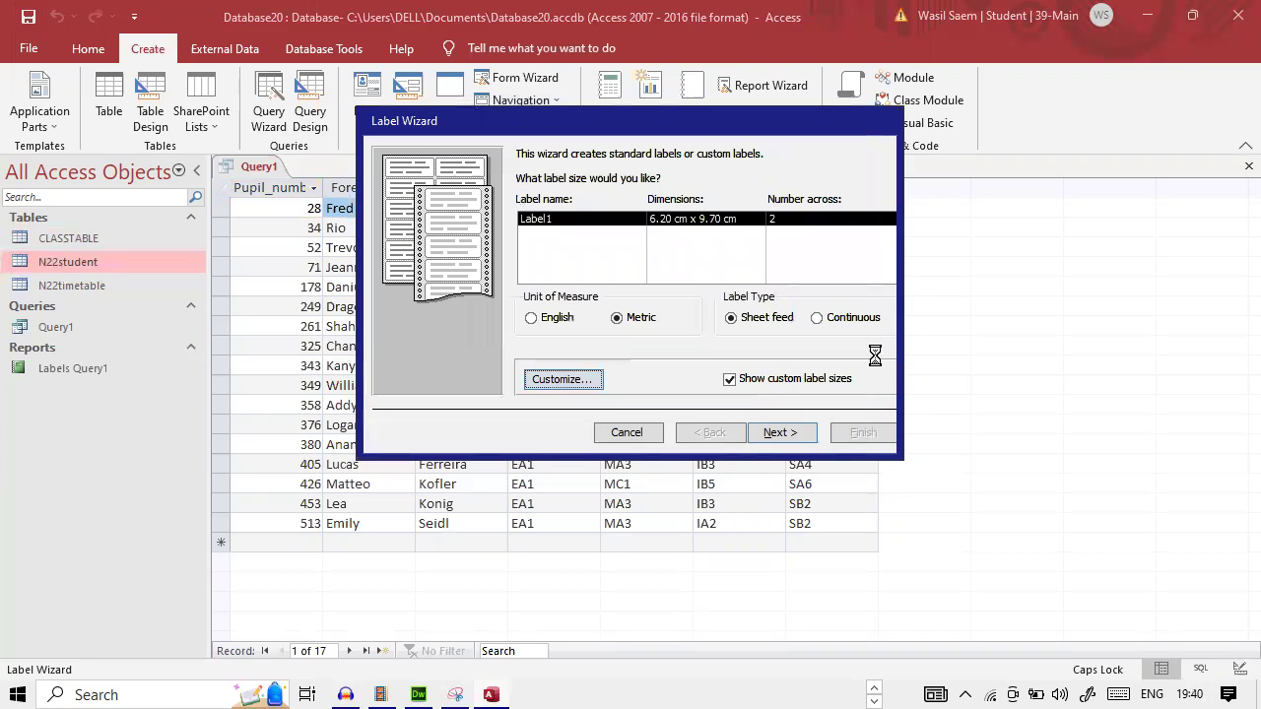